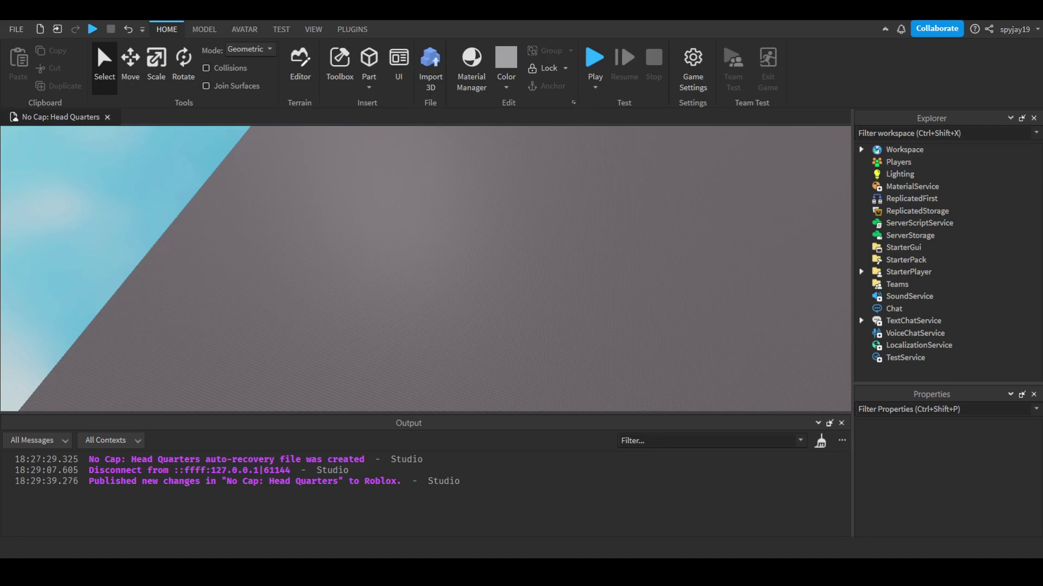
mouse_move(501, 551)
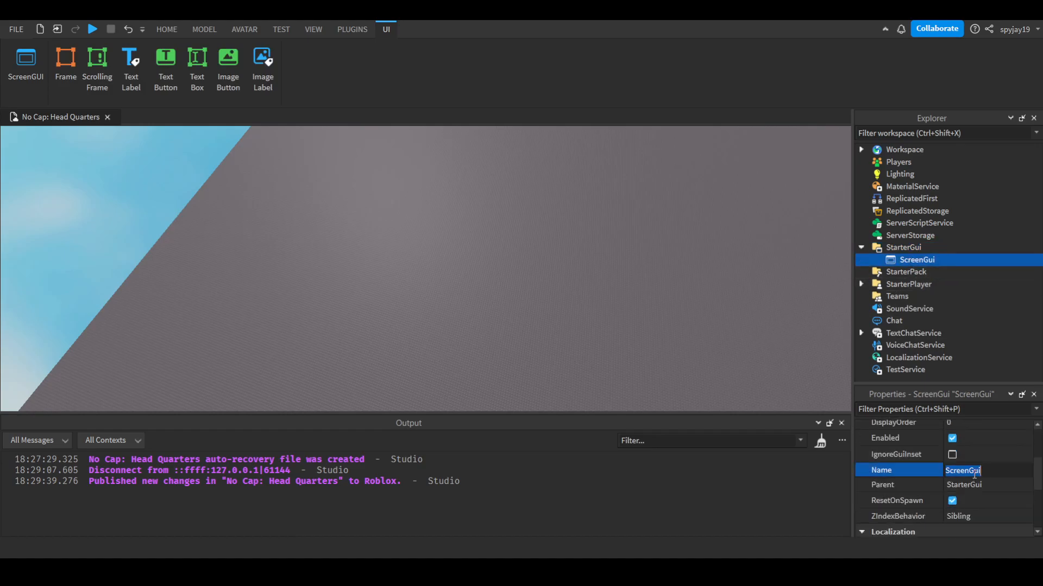
Rename the new ScreenGui under StarterGui to StepsCounterGUI.
type("StepsCo")
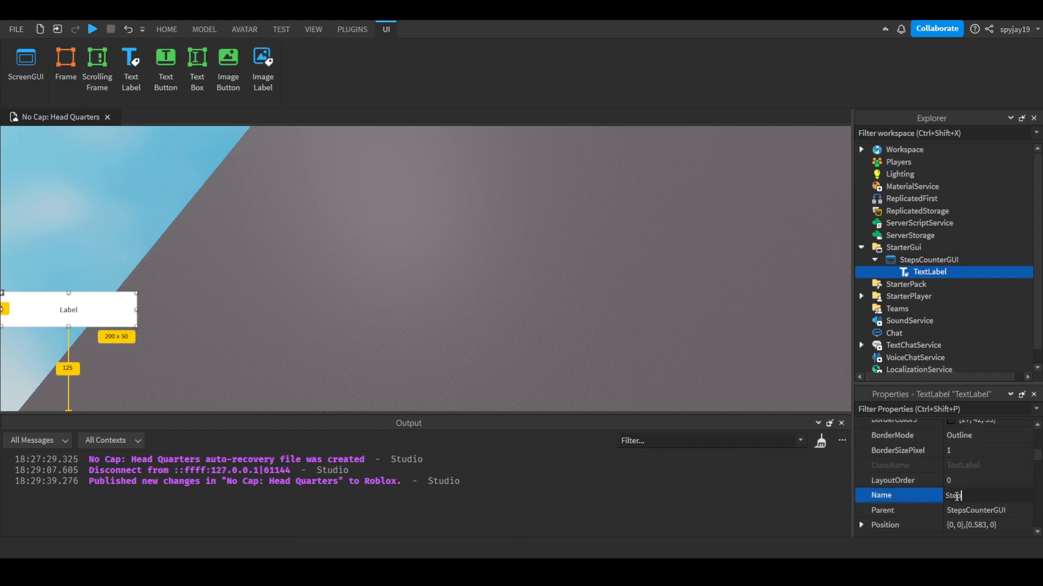
Name the label StepsCounterTextLabel, set BackgroundColor3 to 121,121,121 and clear its Text.
type("StepsCounterT")
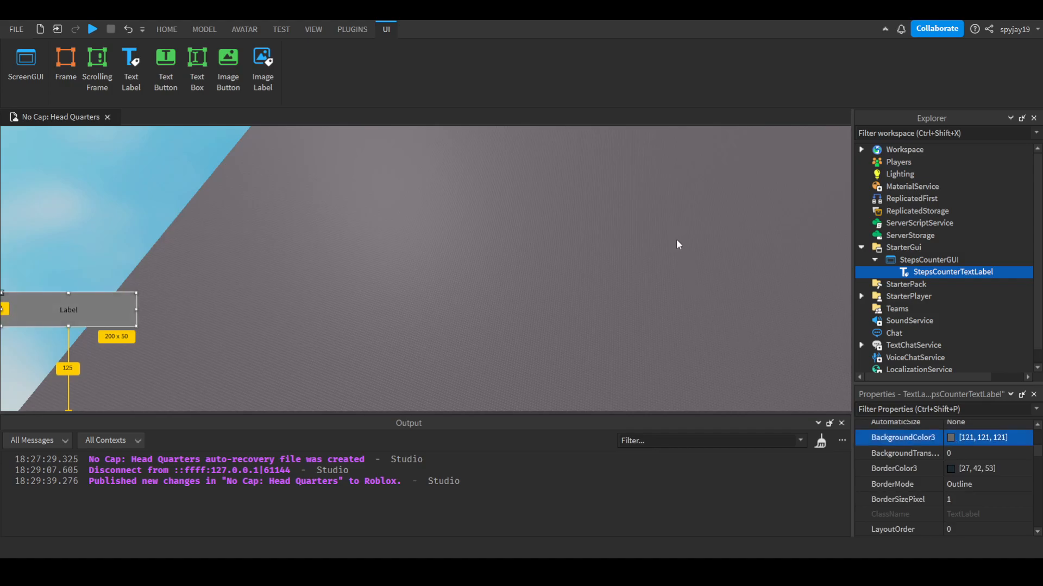
scroll("down", 3)
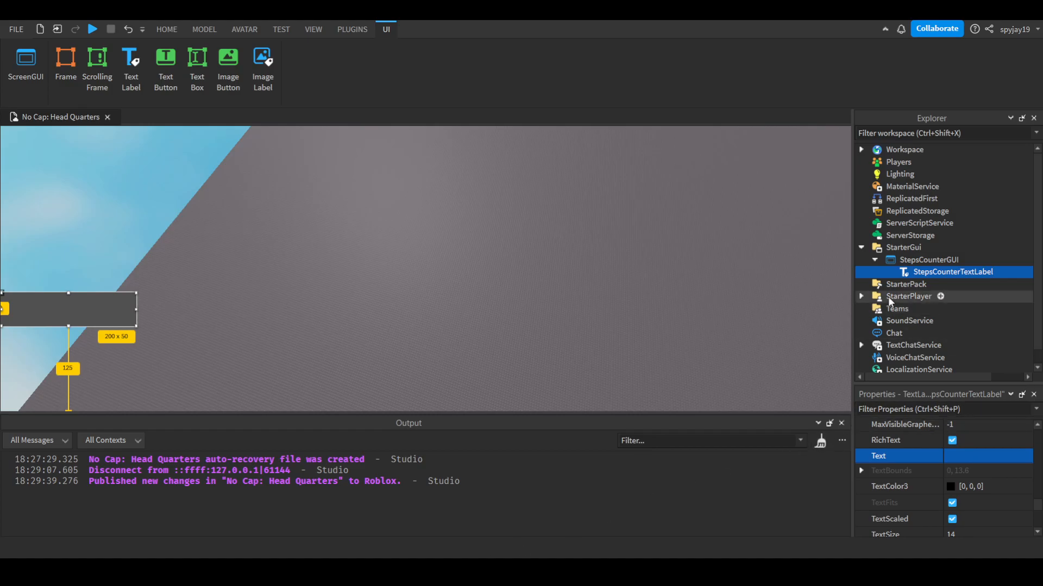
left_click(874, 259)
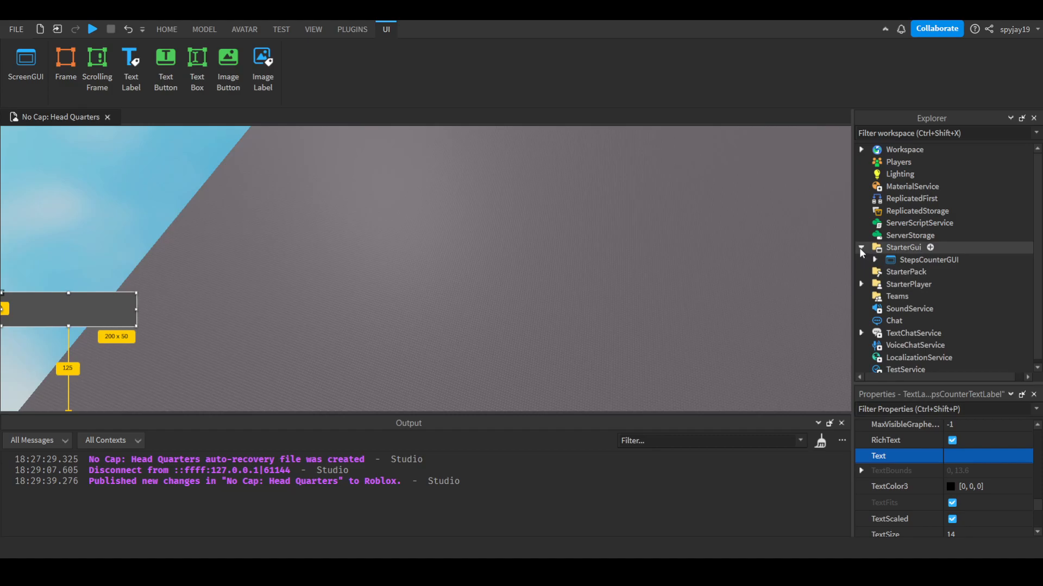
left_click(861, 247)
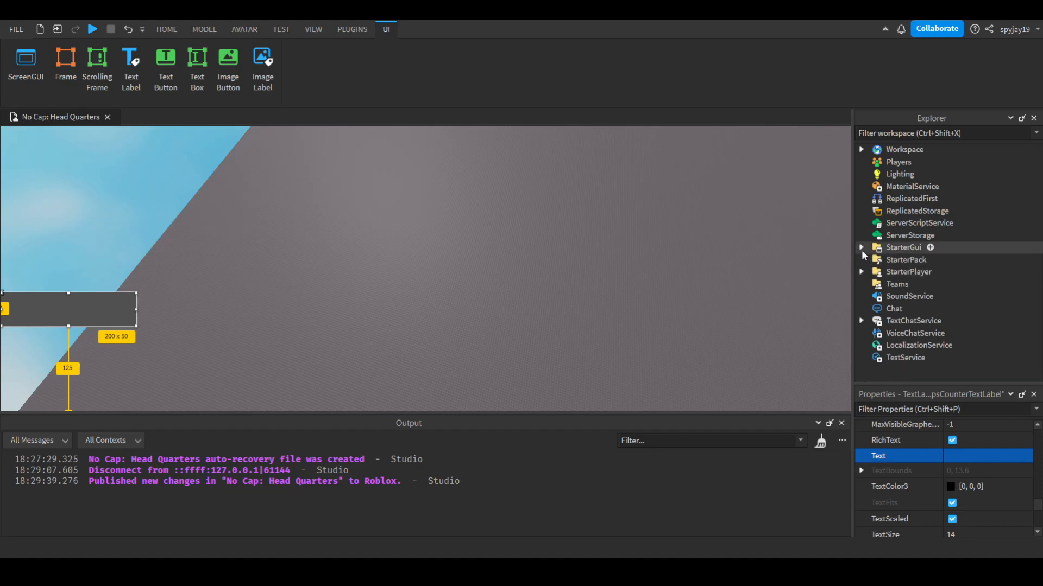
left_click(861, 247)
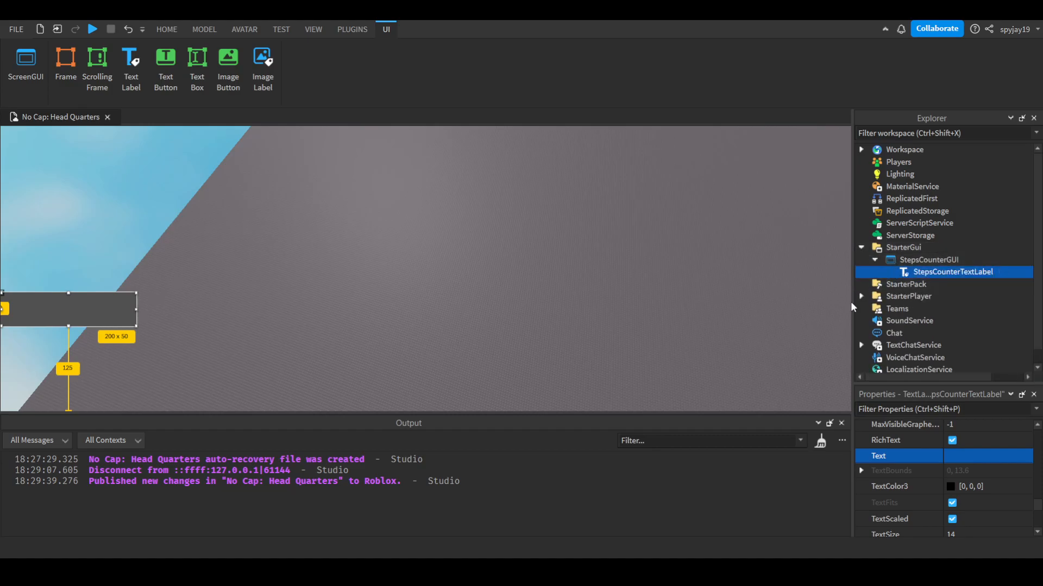
Insert a LocalScript under StarterPlayerScripts and rename it StepsCounterScript.
left_click(861, 296)
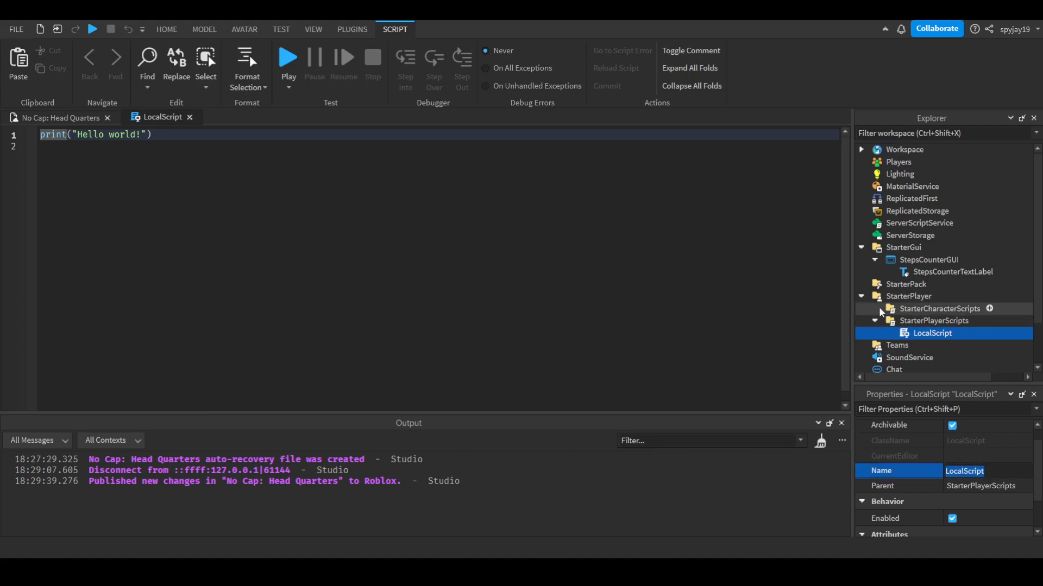
type("StepsCounter")
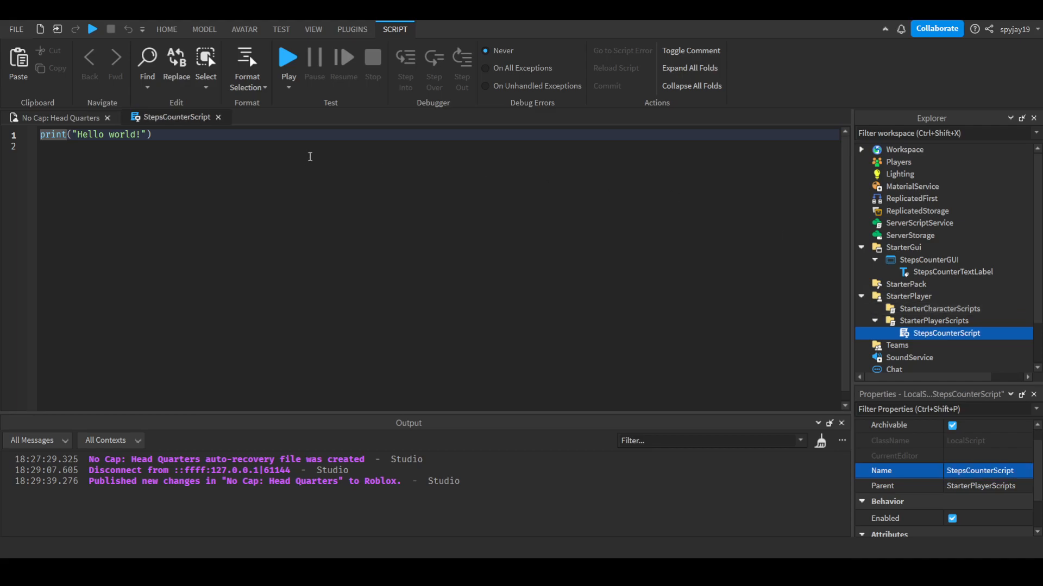
Replace the print line with local UIS = game:GetService("UserInputService").
triple_click(95, 134)
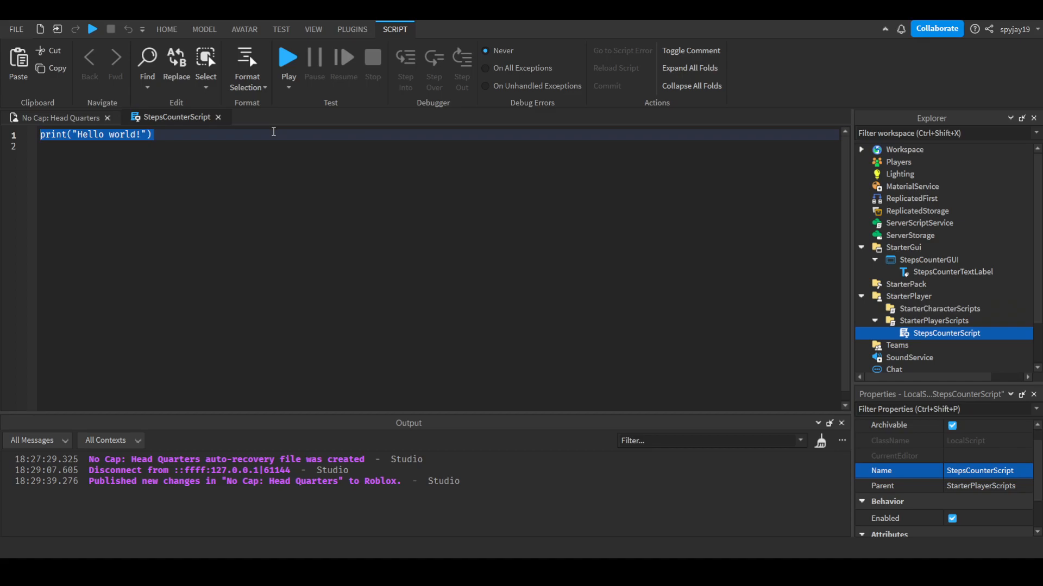
type("local U")
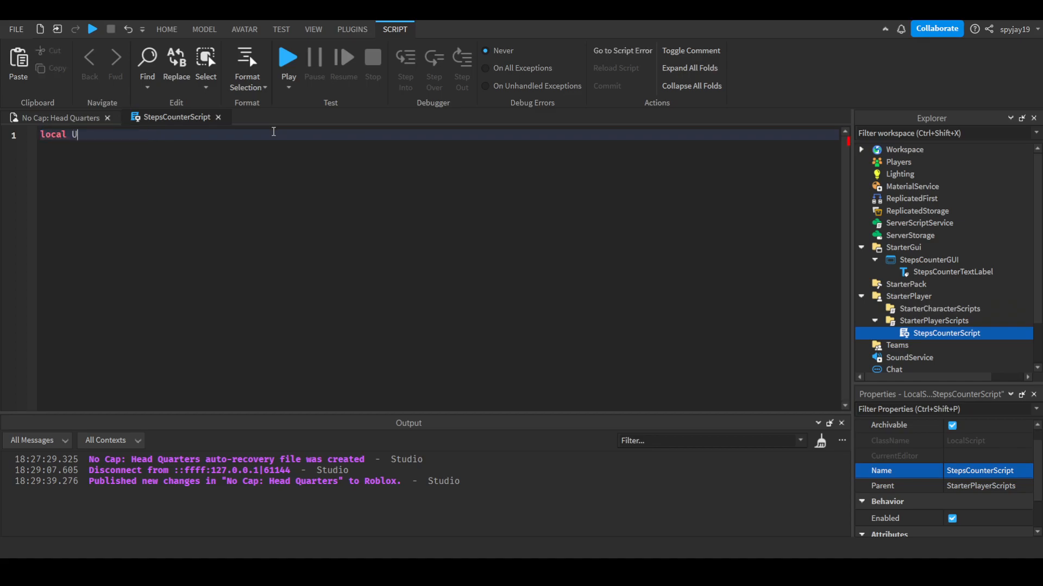
type("IS")
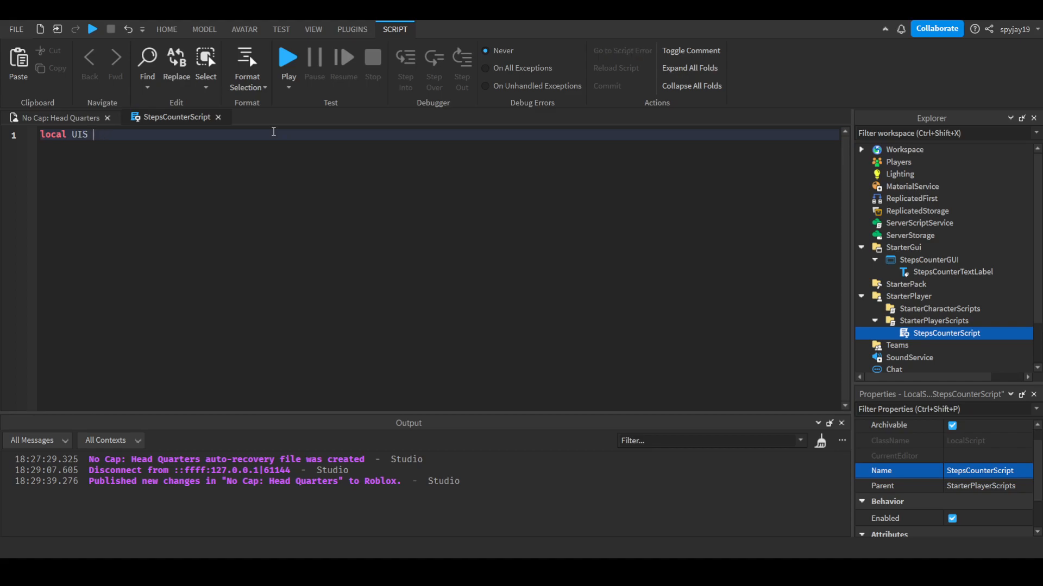
type("= game:GetService()")
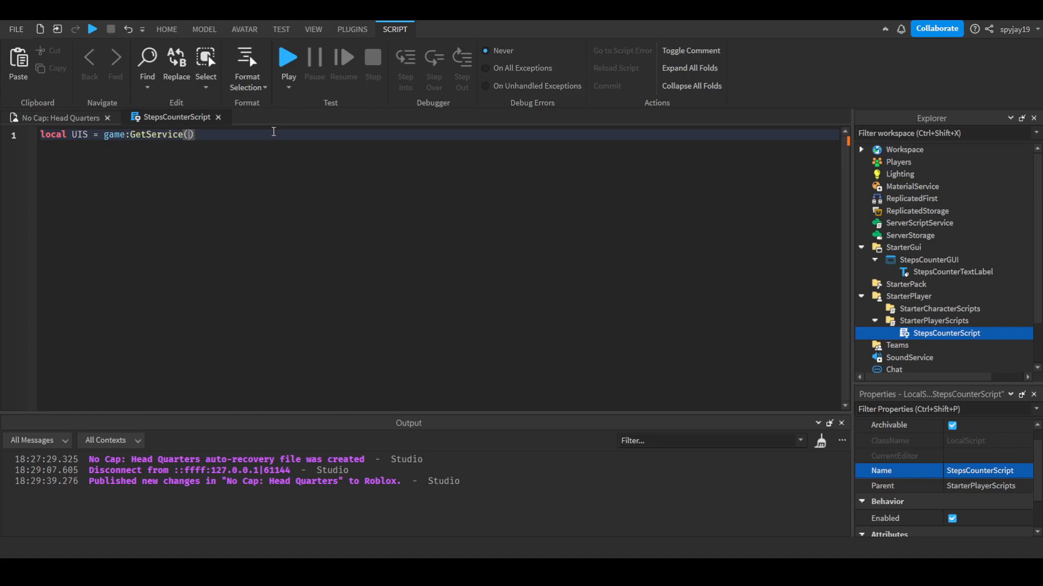
type("\"UserInputService\"")
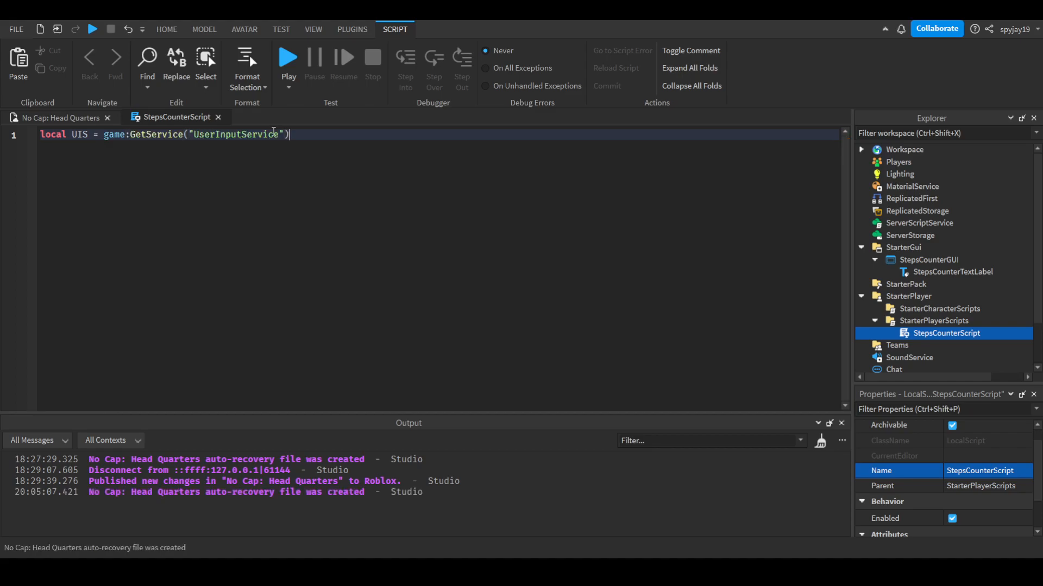
Declare Walking = false, StepsWalked = 0 and Player = game.Players.LocalPlayer.
type("loc")
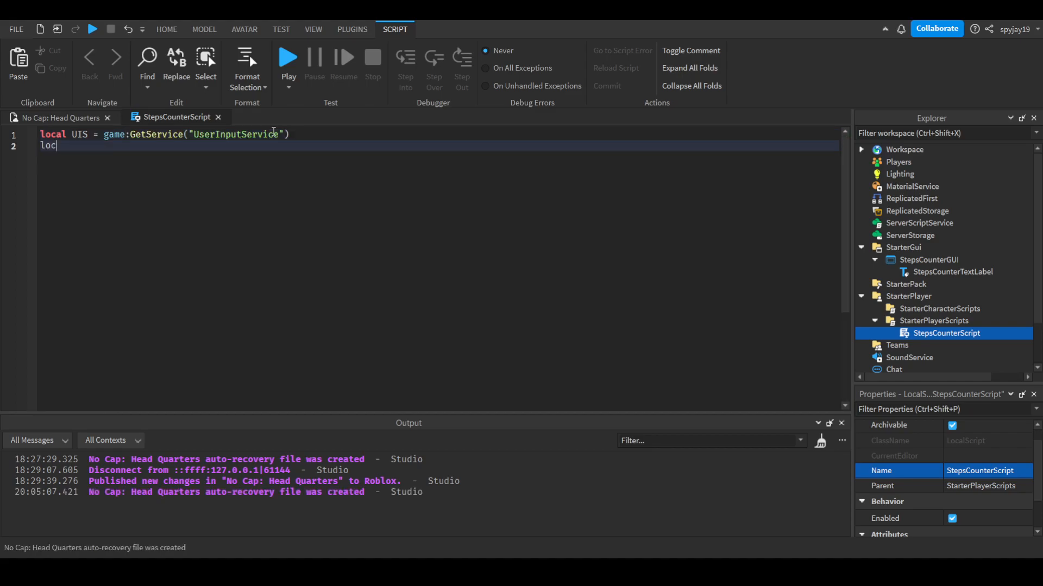
type("al")
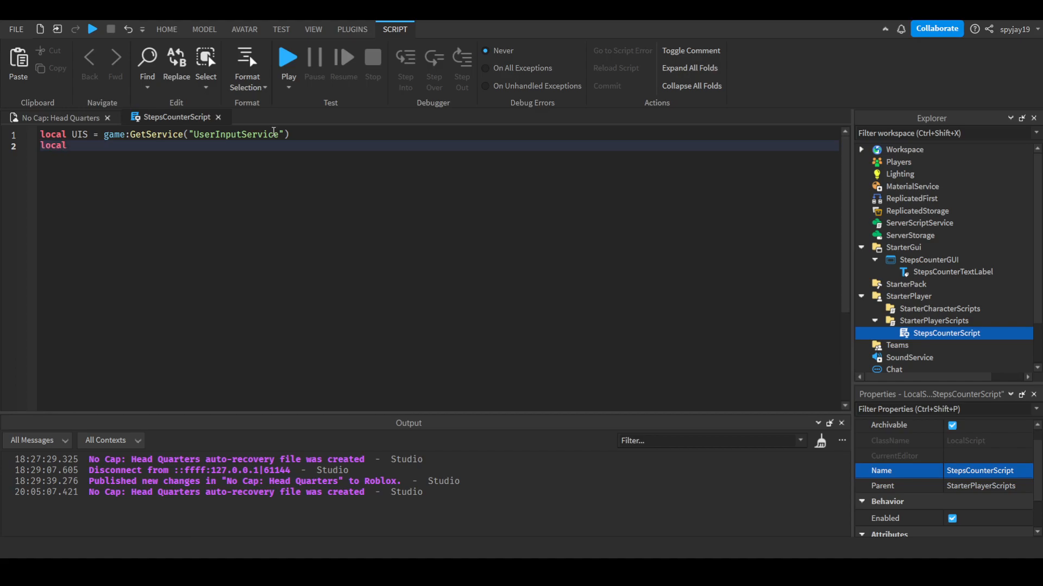
type("Walking = false")
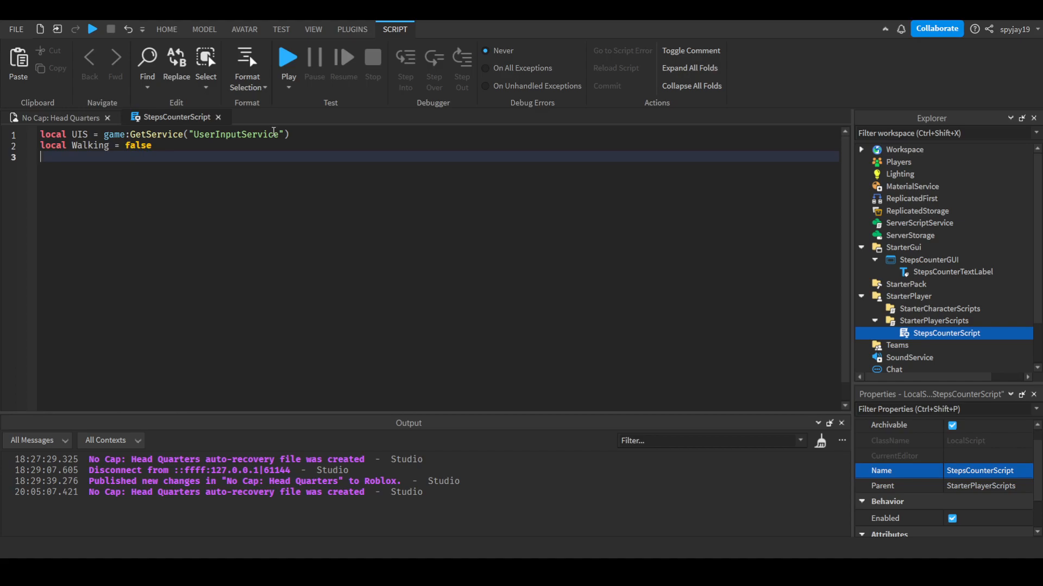
type("local")
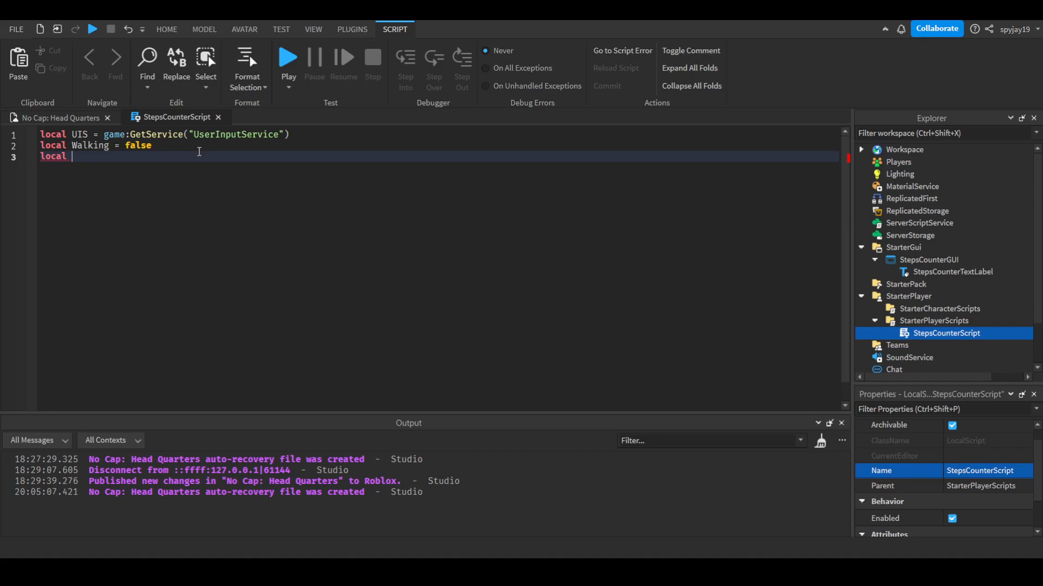
type("StepsWalked = 0")
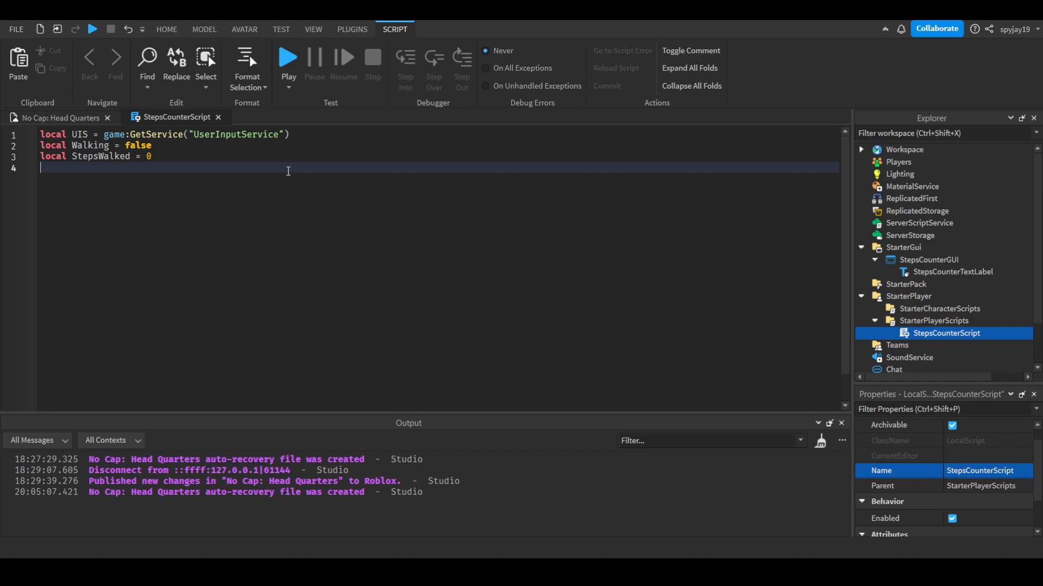
type("local Player = g")
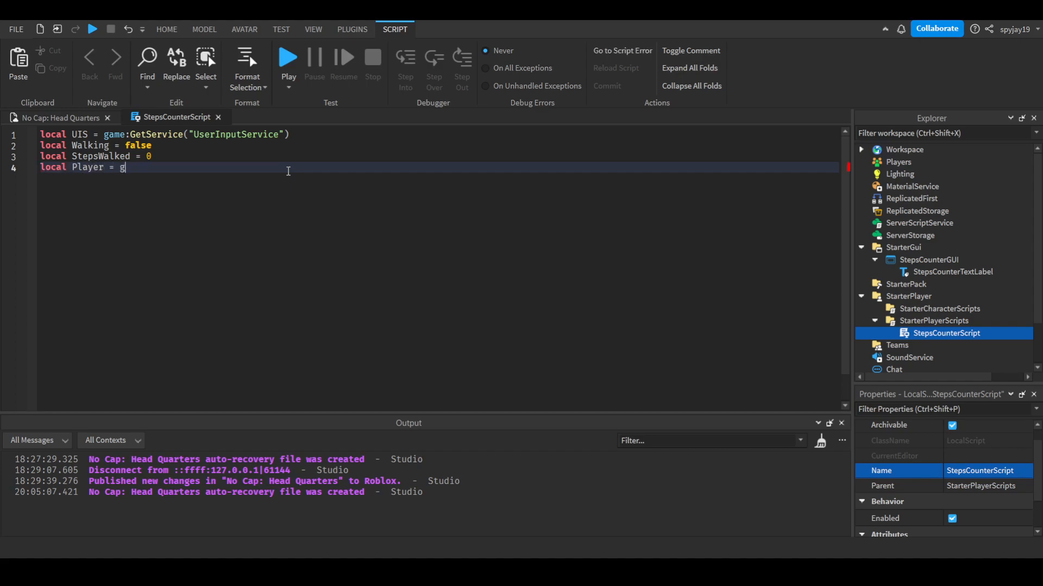
type("ame.Players.LocalPlayer")
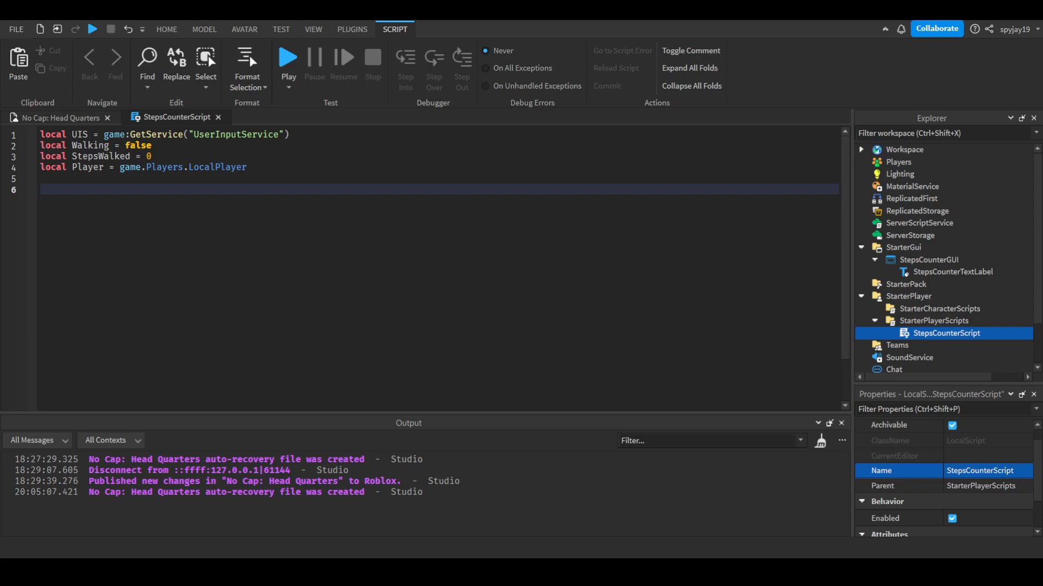
Connect UIS.InputBegan to a function that checks for UserInputType.Keyboard input.
type("UIS.")
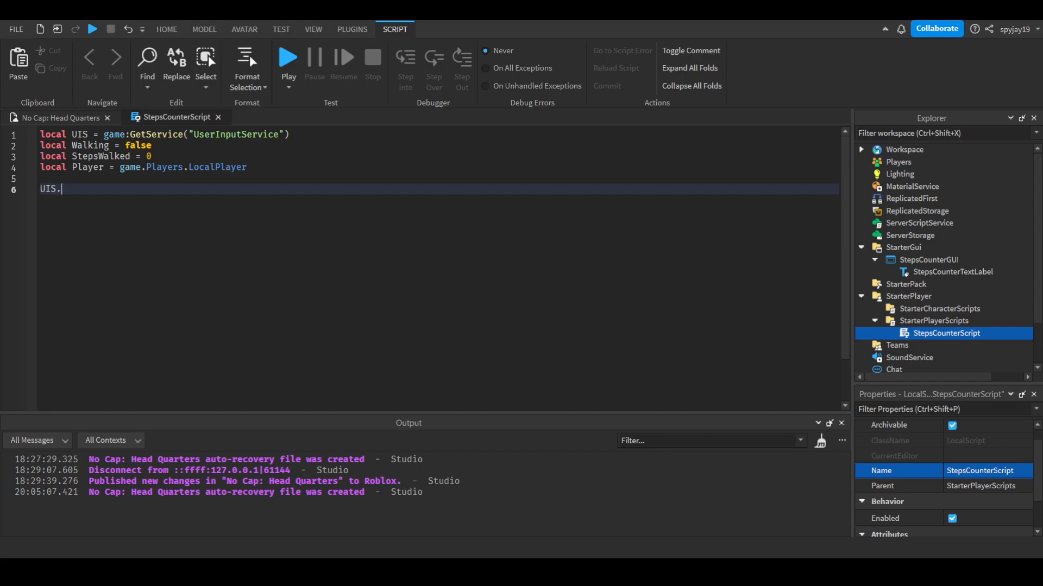
type("InputBegan:Connect()")
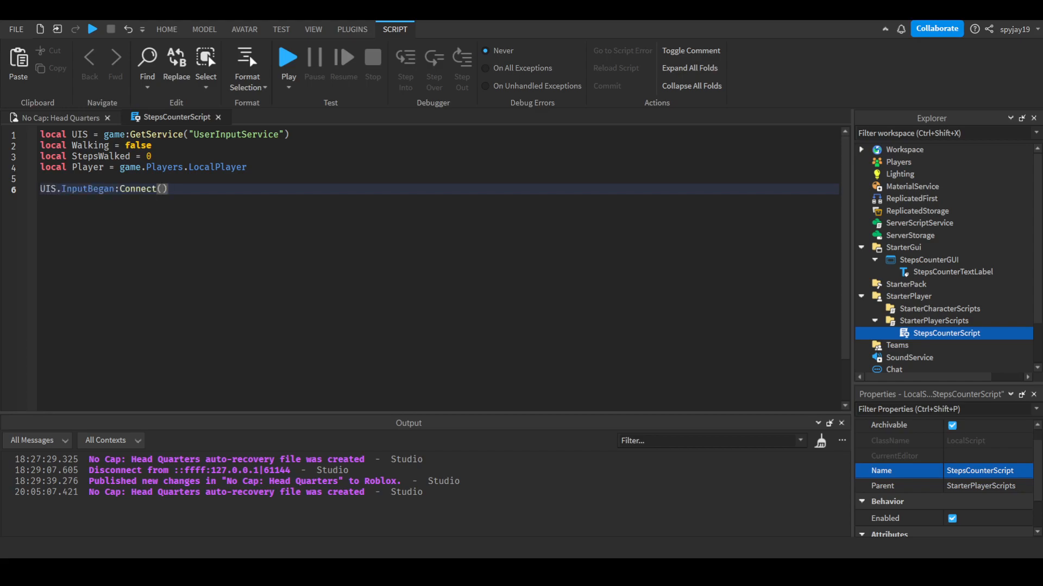
type("function(input")
type("if input.s")
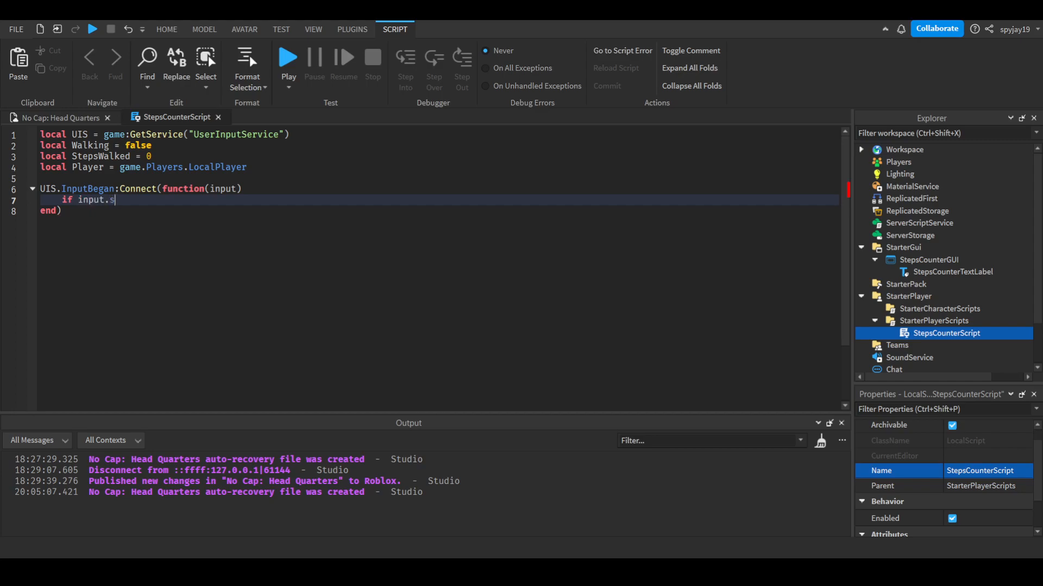
type("UserInputType == Enum.")
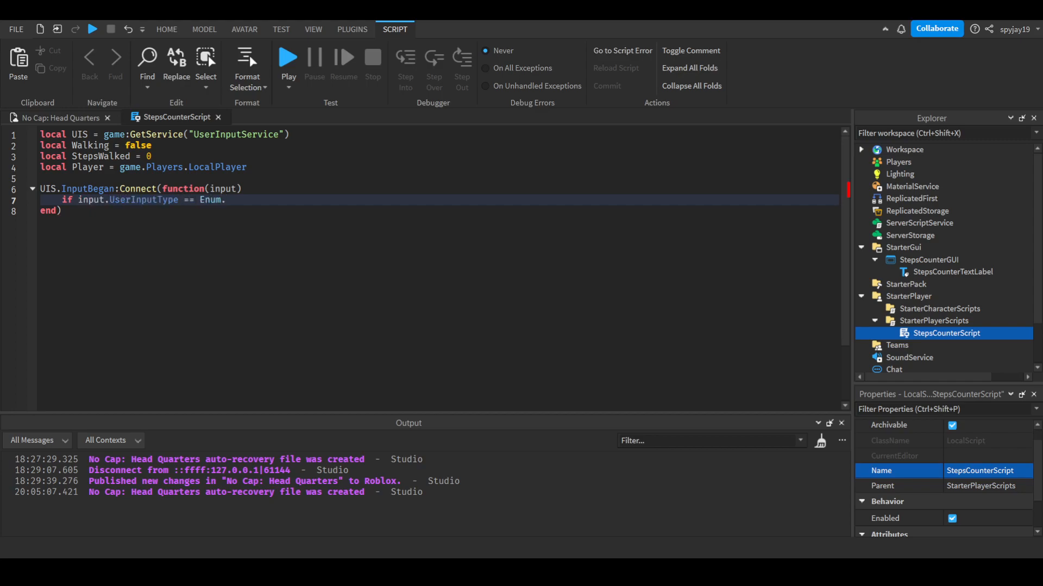
type("UserInputType.")
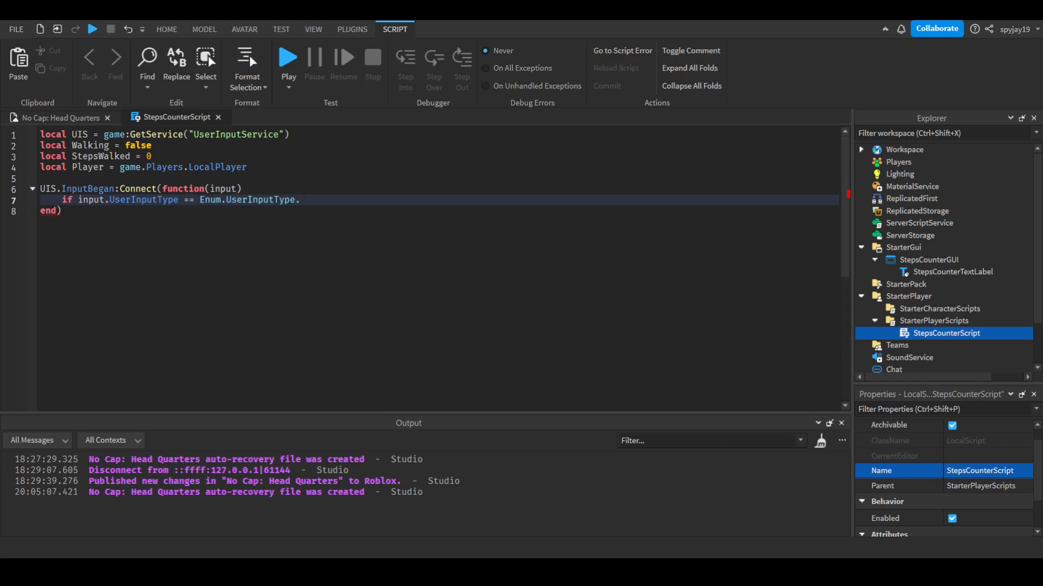
type("Keyboard then")
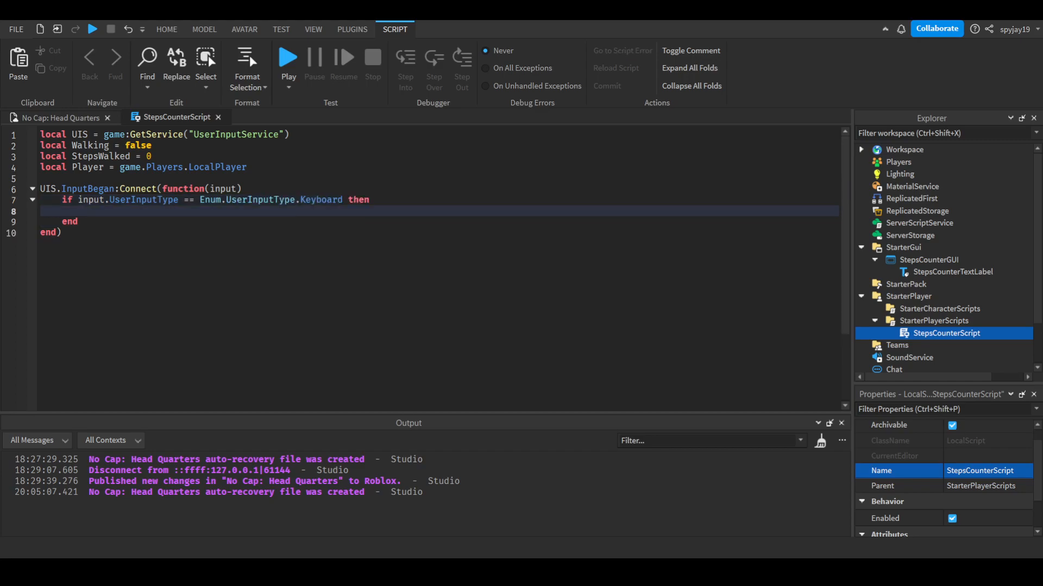
Nest a check for input.KeyCode == Enum.KeyCode.W inside the keyboard condition.
type("if in")
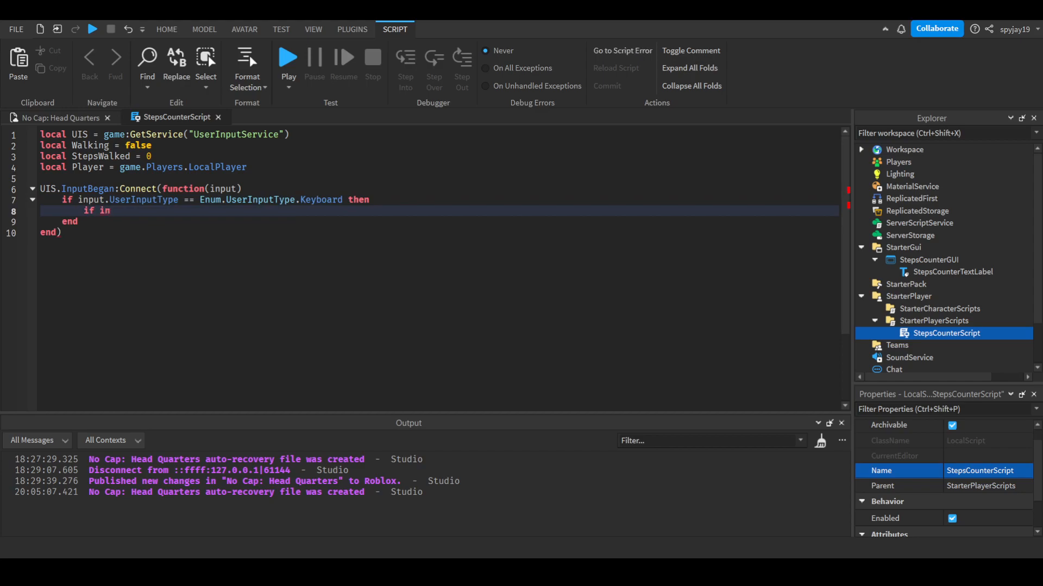
type("put.KeyCode ==")
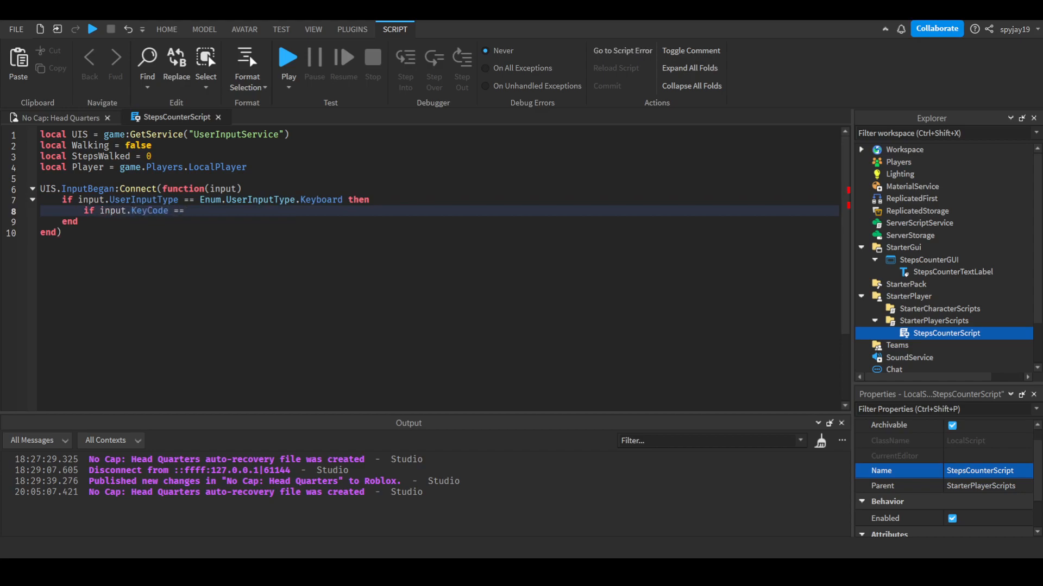
type("Enum.KeyCode.")
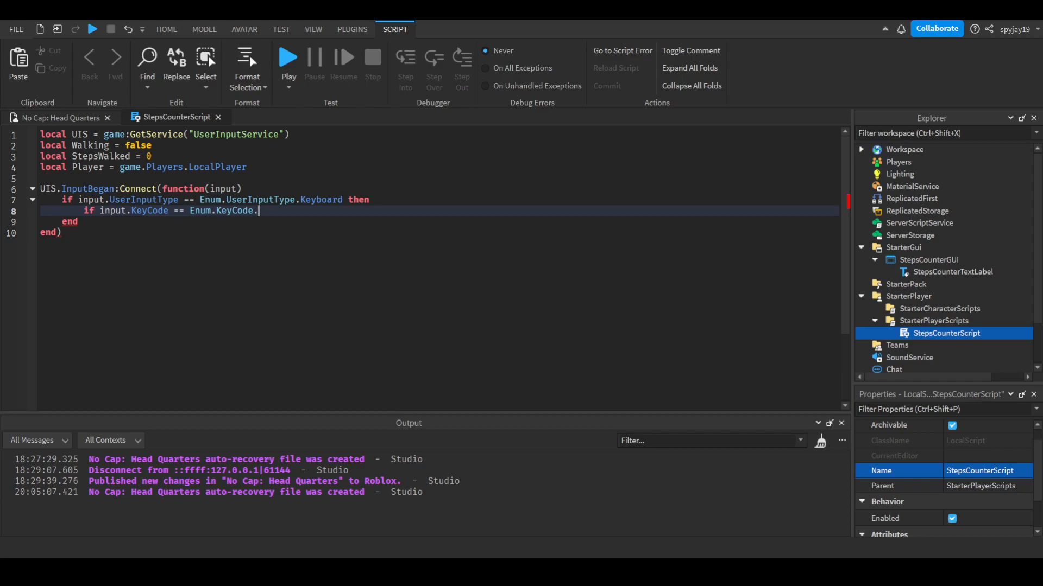
type("w")
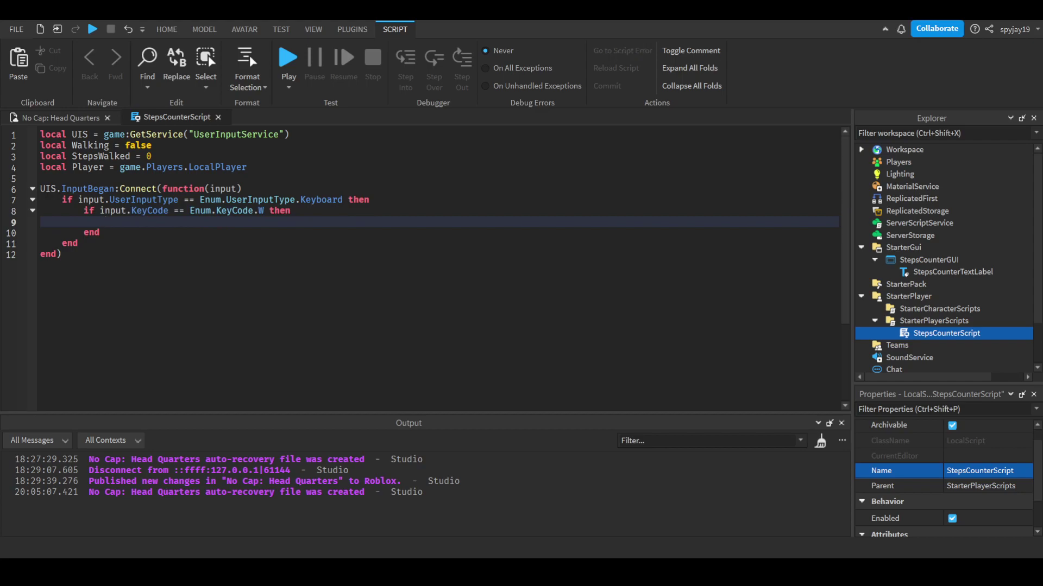
In the W branch set Walking = true and start a while Walking == true do loop.
left_click(106, 221)
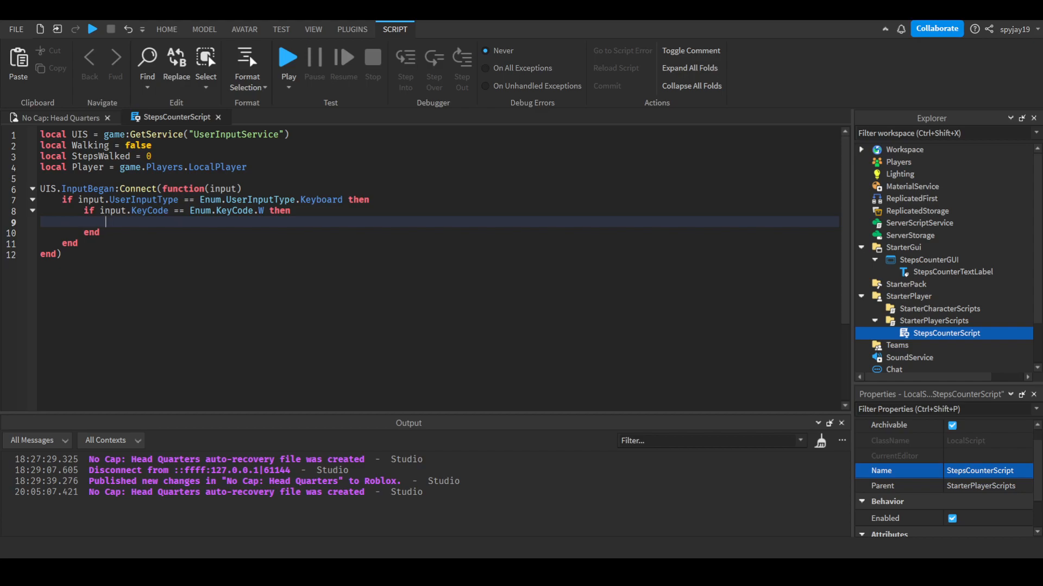
type("Walking = t")
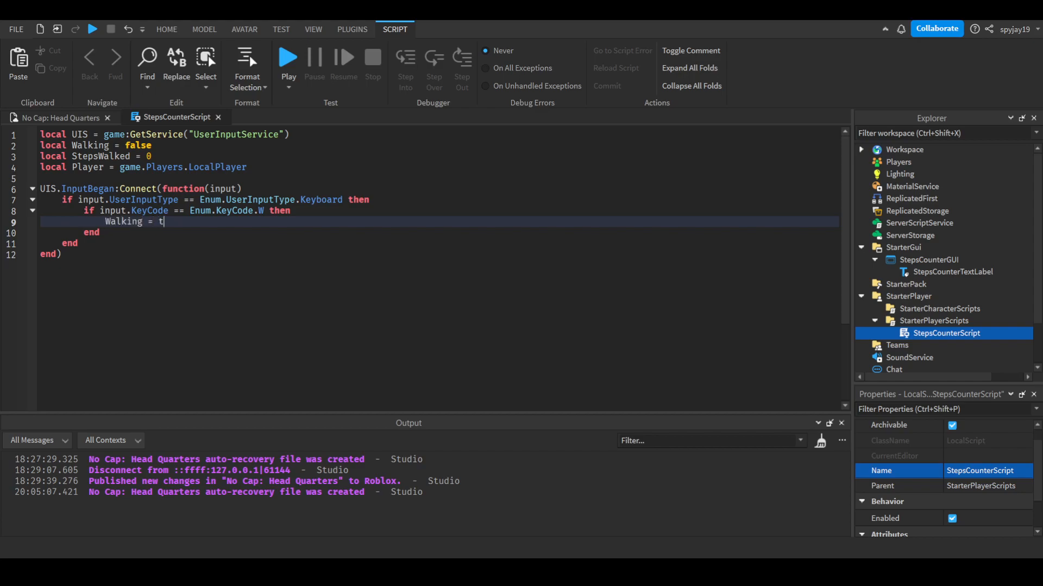
type("rue")
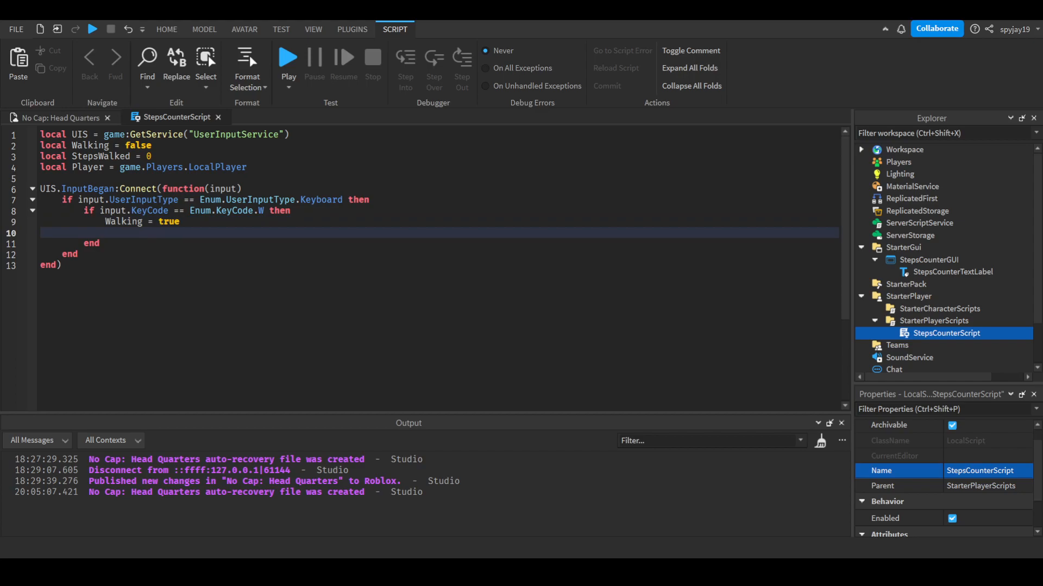
type("while Walking")
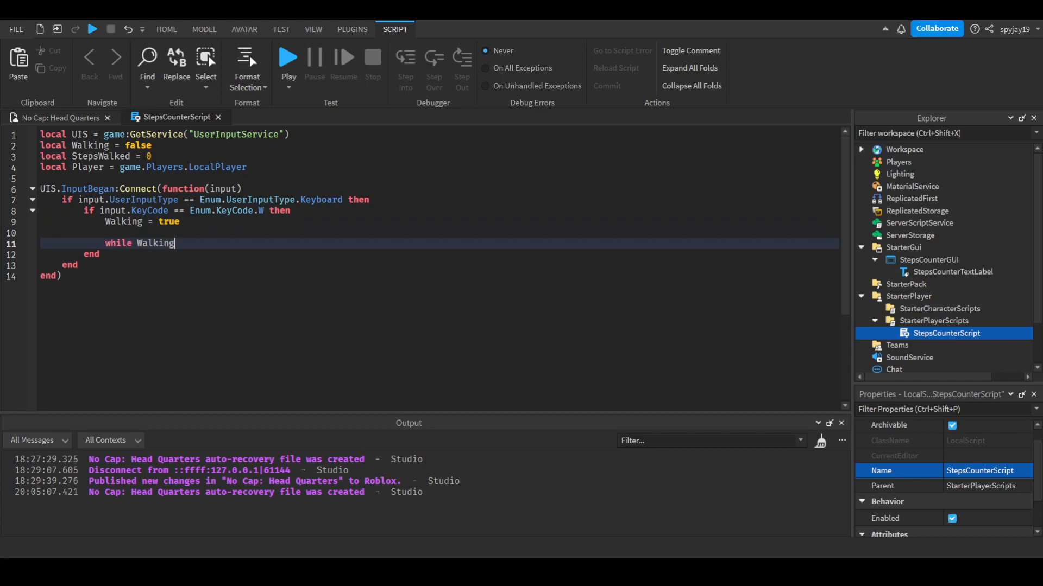
type("== true do")
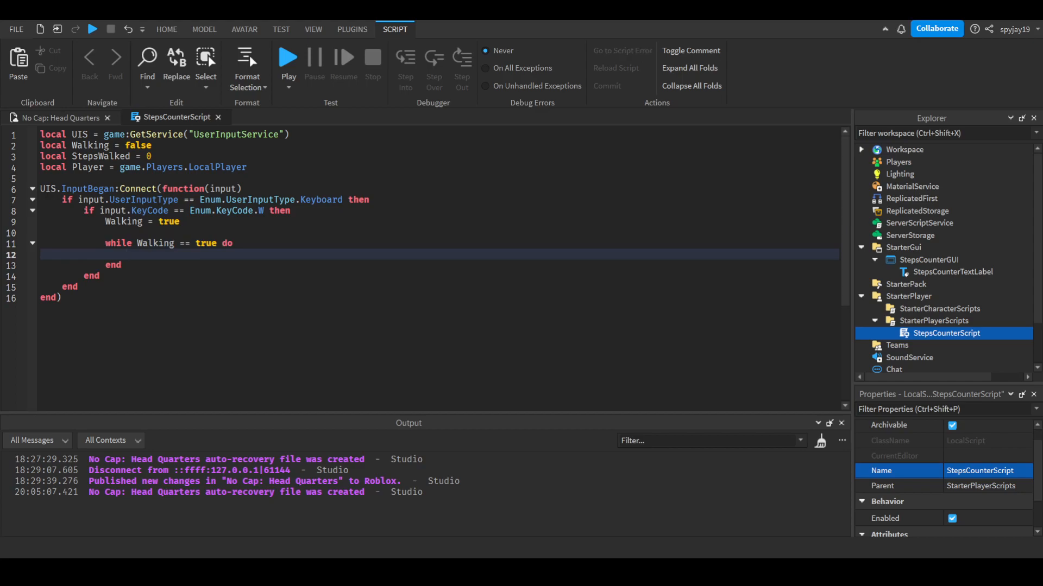
Set StepsCounterTextLabel.Text to "Steps Taken: "..StepsWalked inside the loop.
type("Player>")
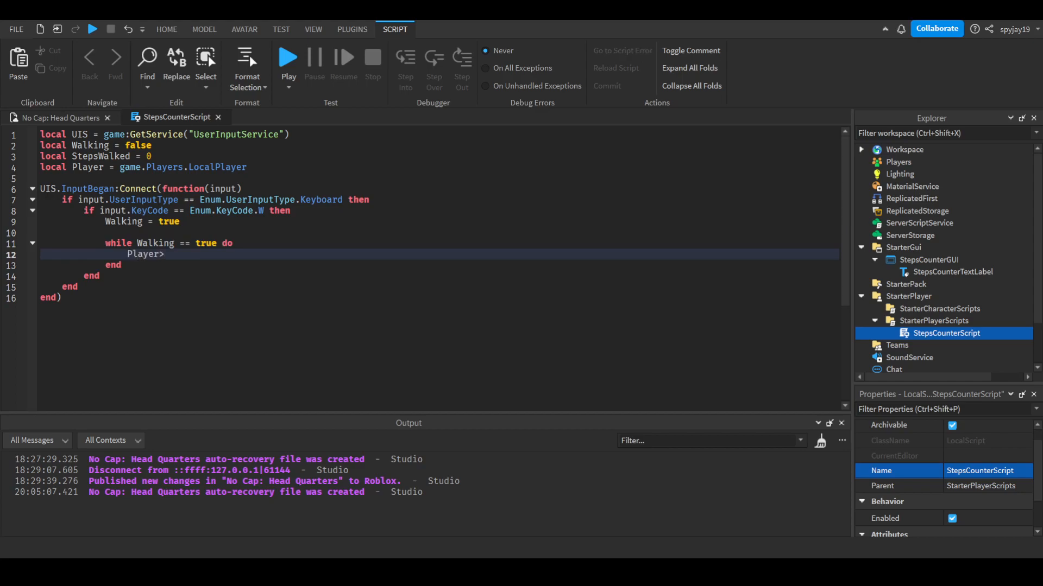
type("PlayerGui.")
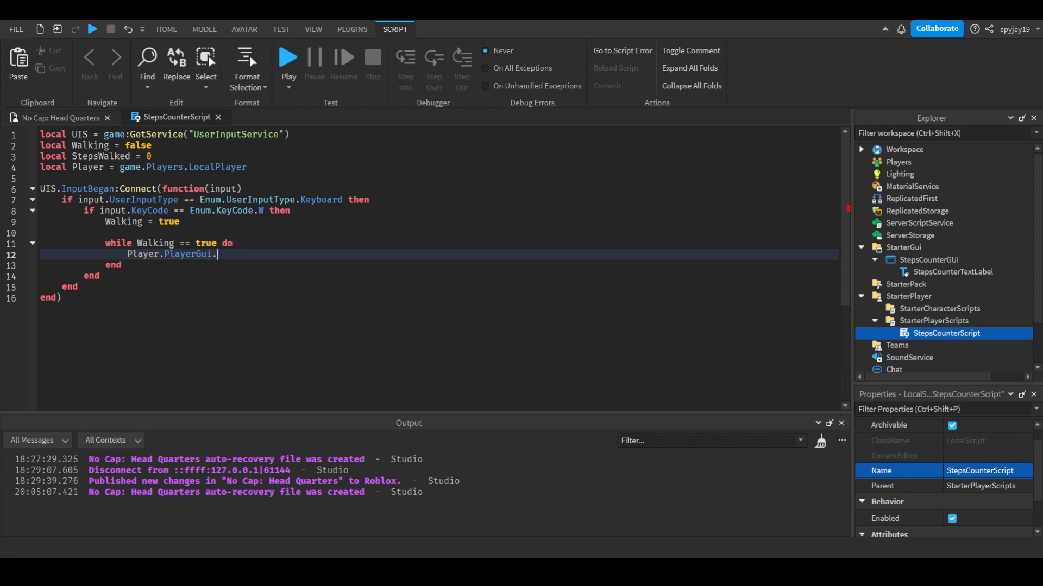
type("StepsCounterGUI.")
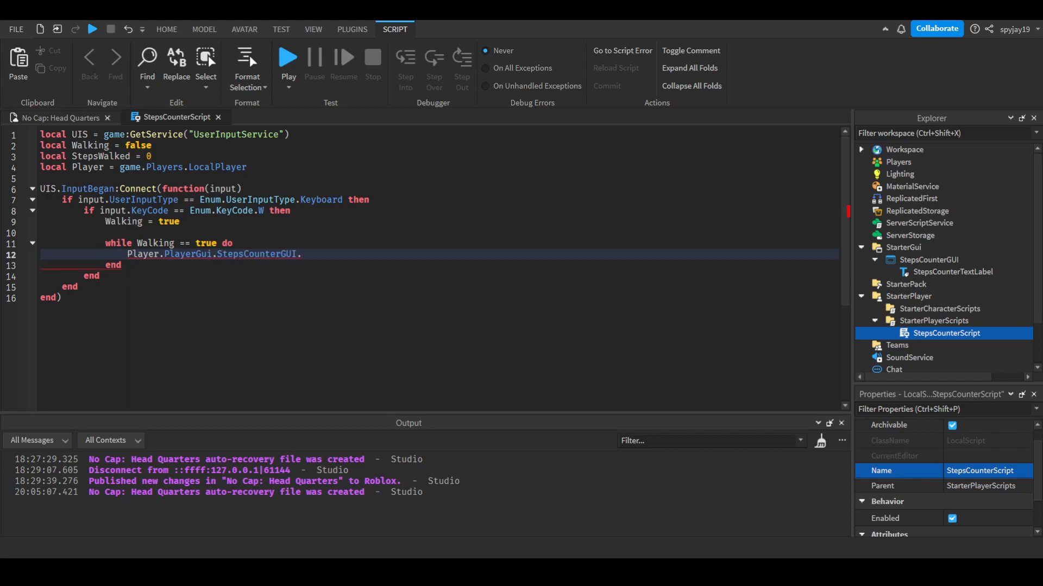
type("StepsCounterTextLabel.Text")
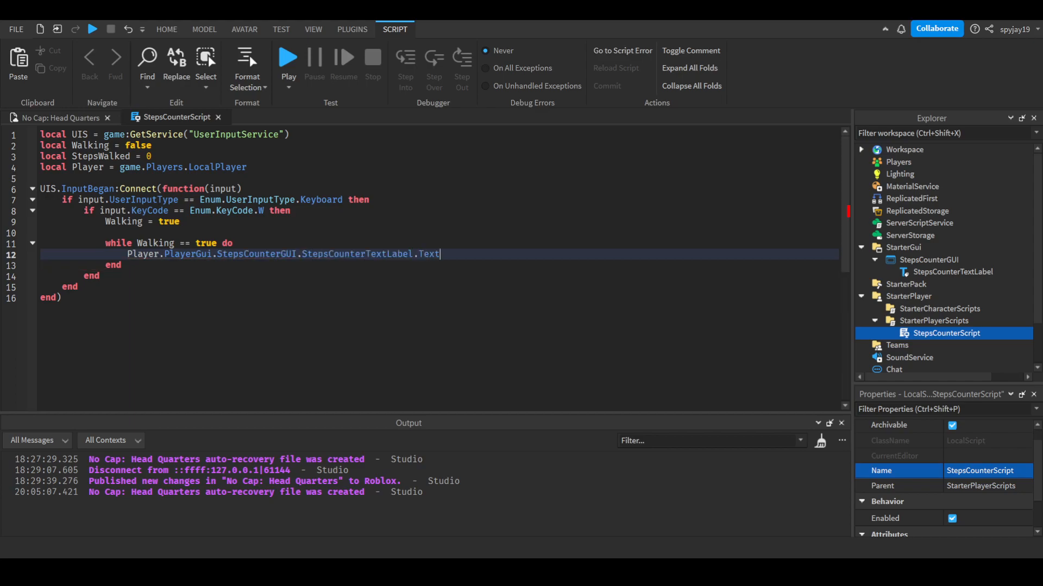
type("= \"St\"")
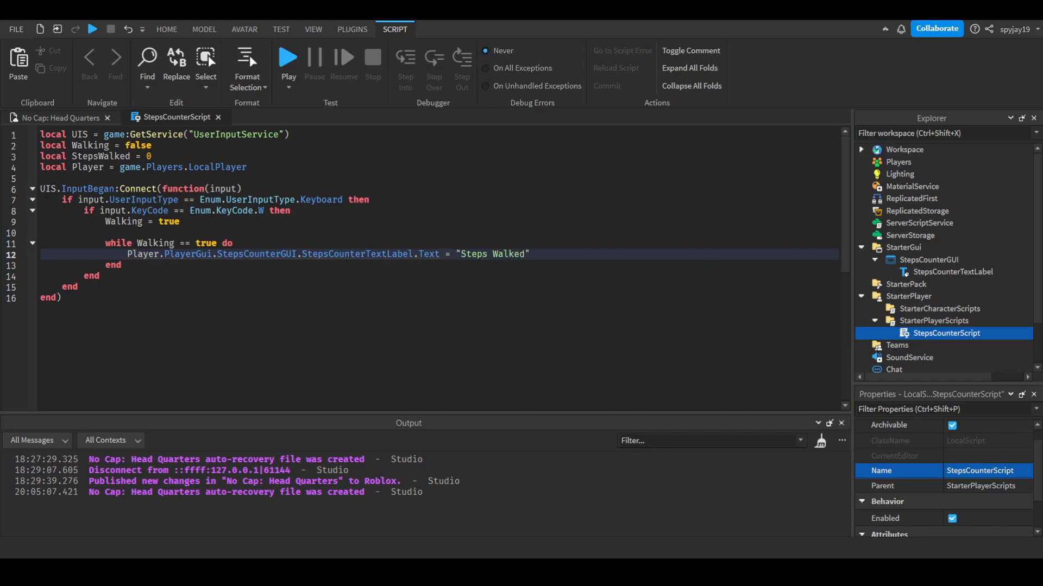
key("Backspace")
type("Takk")
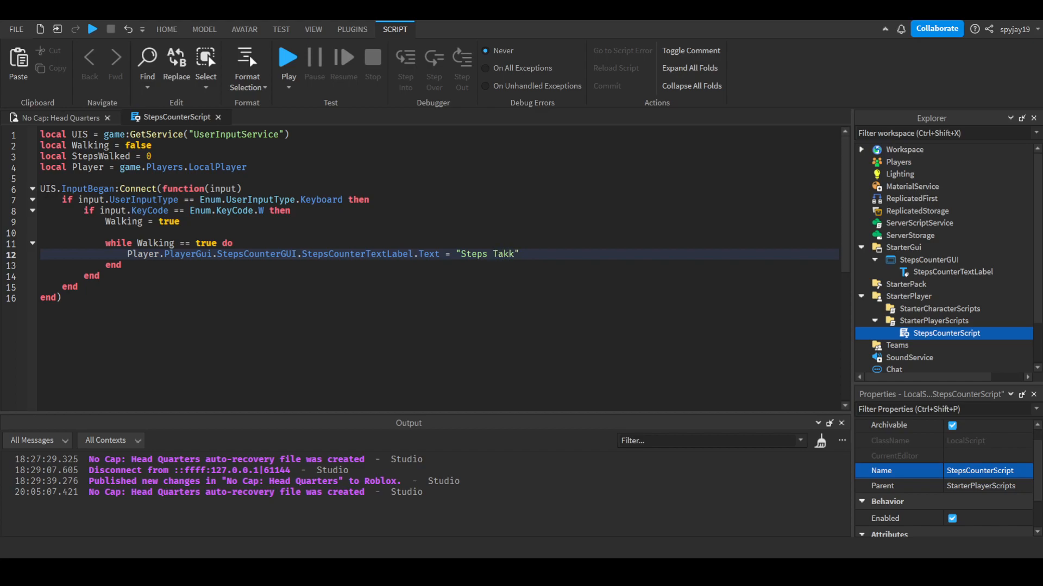
type("Steps Taken:")
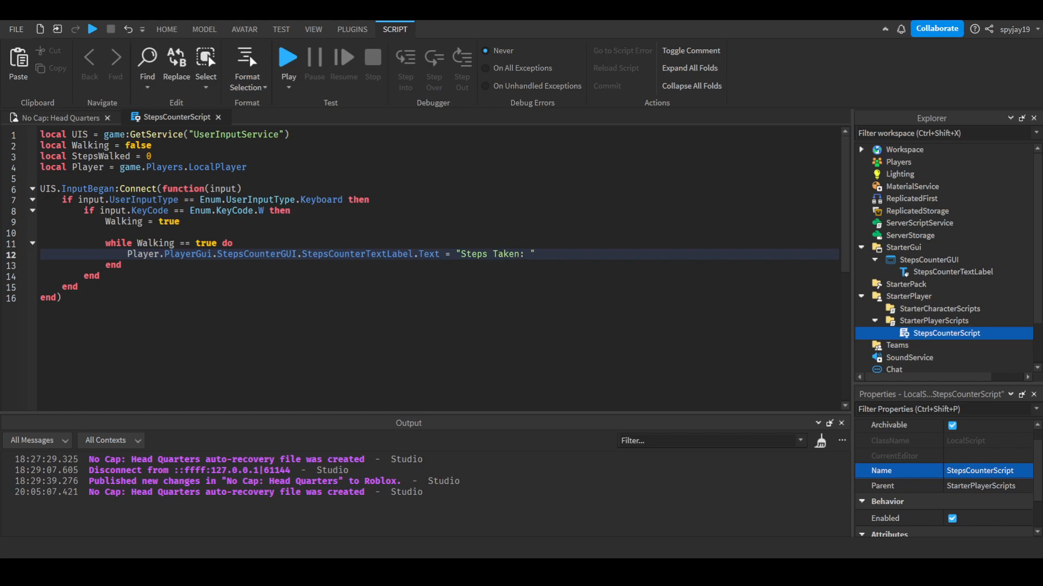
type("..")
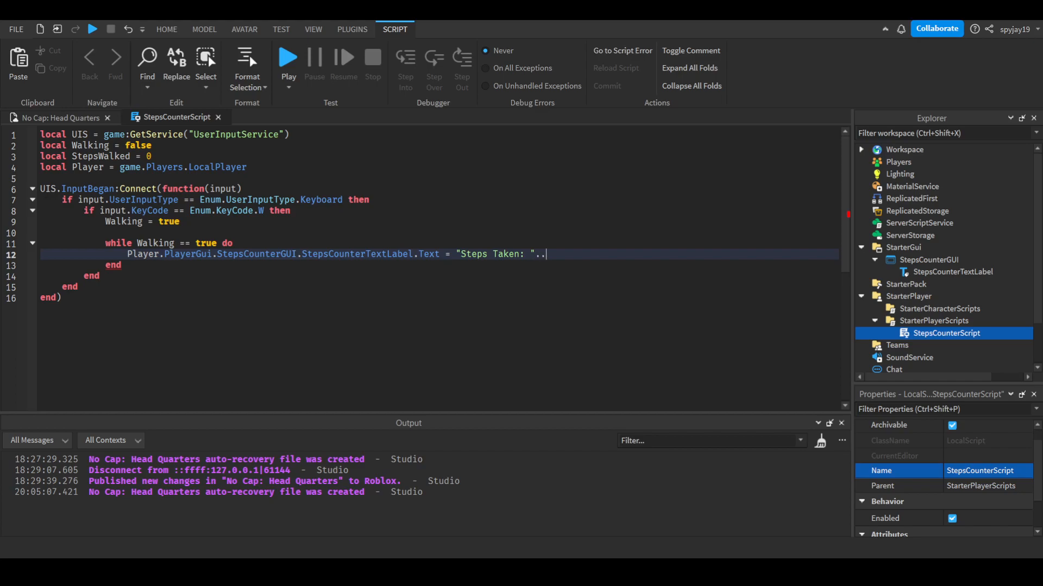
type("StepsWalked")
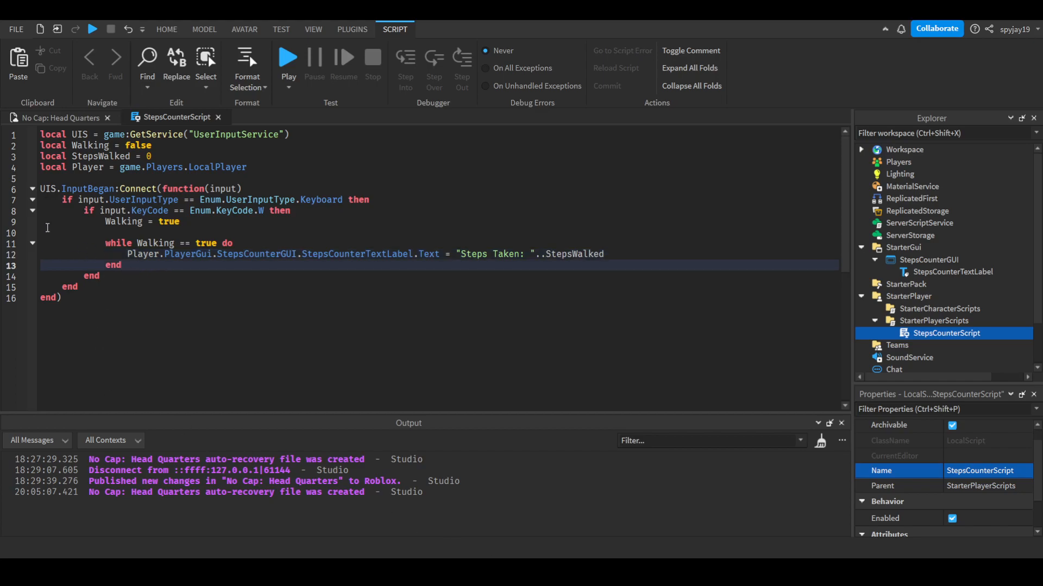
left_click(33, 210)
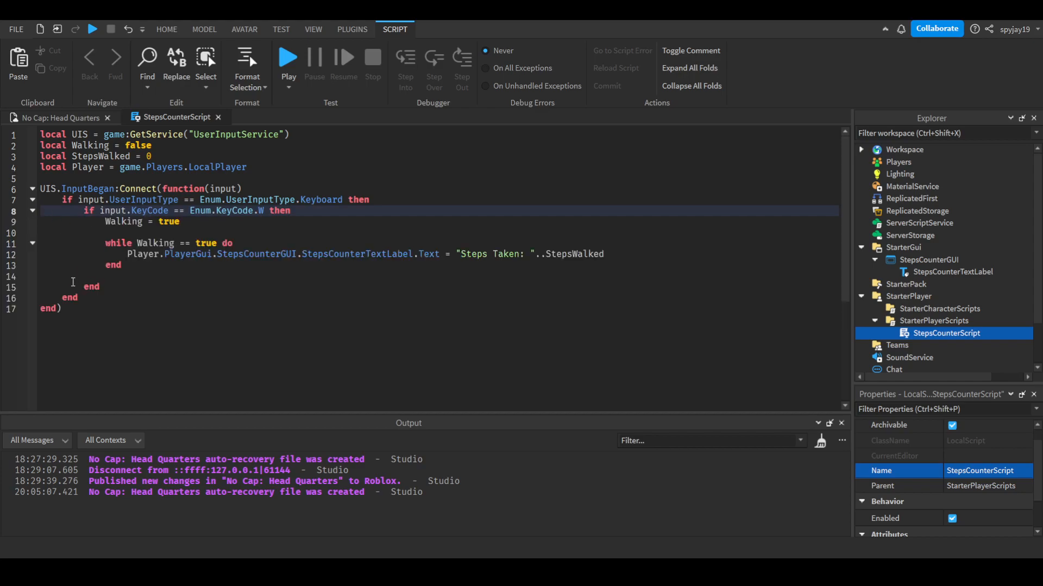
left_click(32, 211)
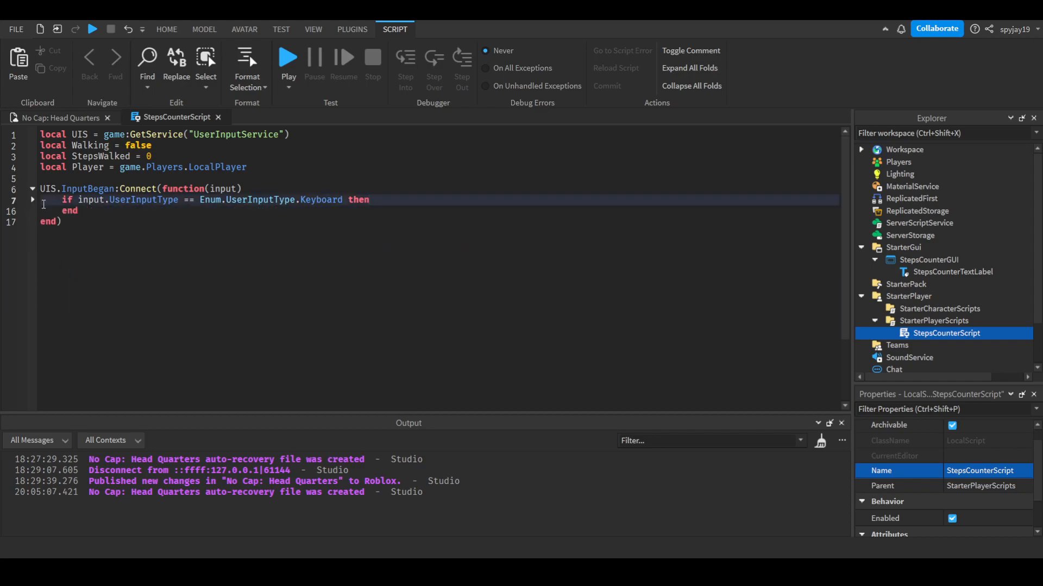
Duplicate the branch as elseif blocks for the S, A and D keys.
type("if input.KeyCode == Enum.KeyCode.W then")
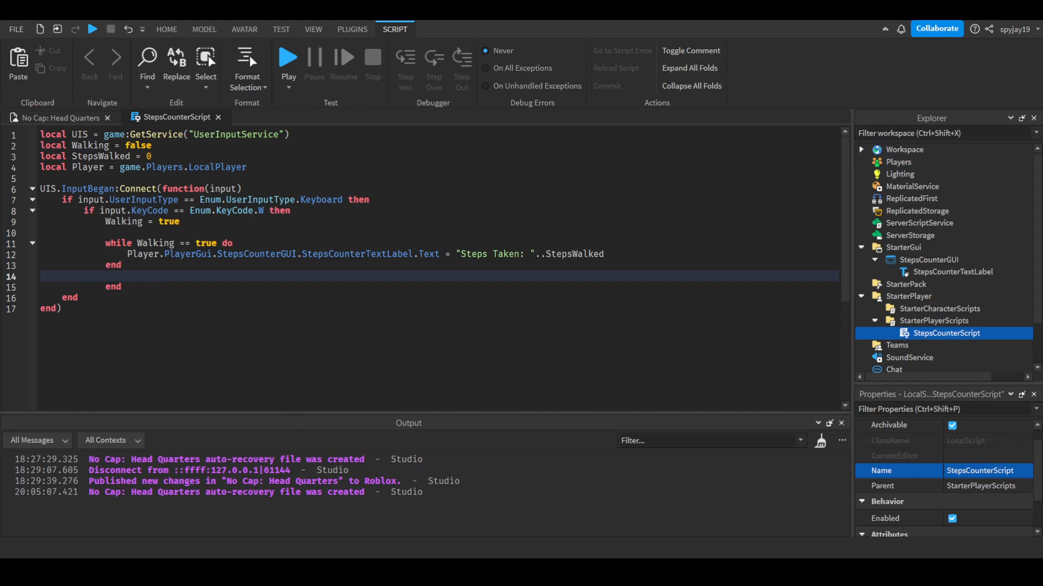
type("elseif input.KeyCode == Enum.KeyCode.W then")
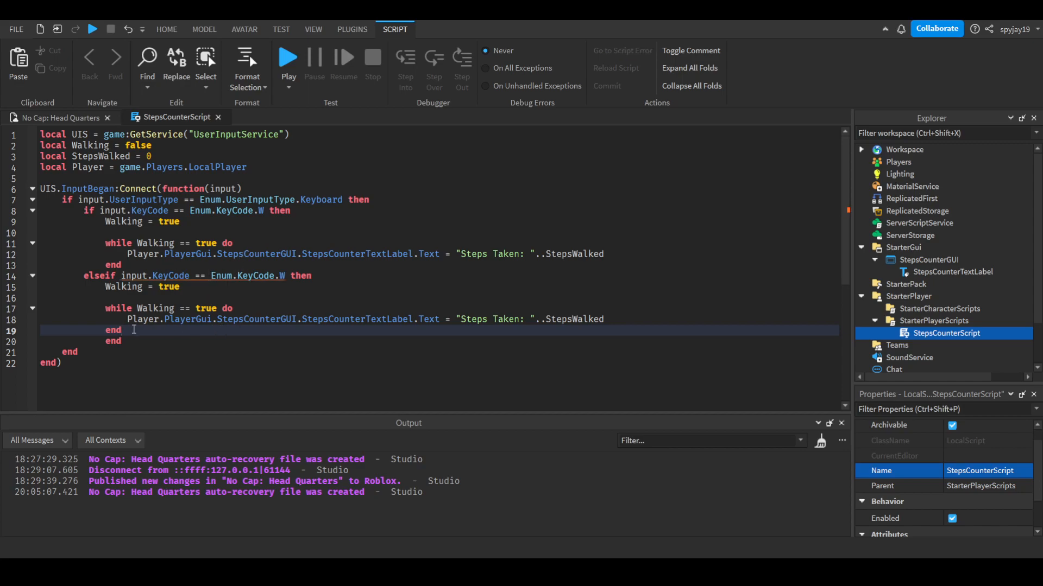
left_click_drag(83, 275, 169, 340)
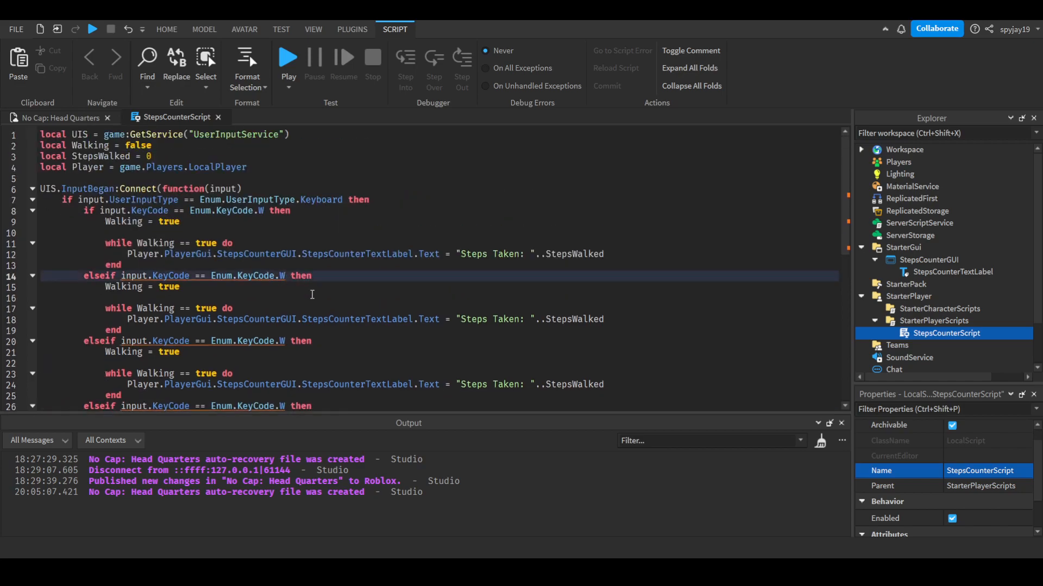
type("S")
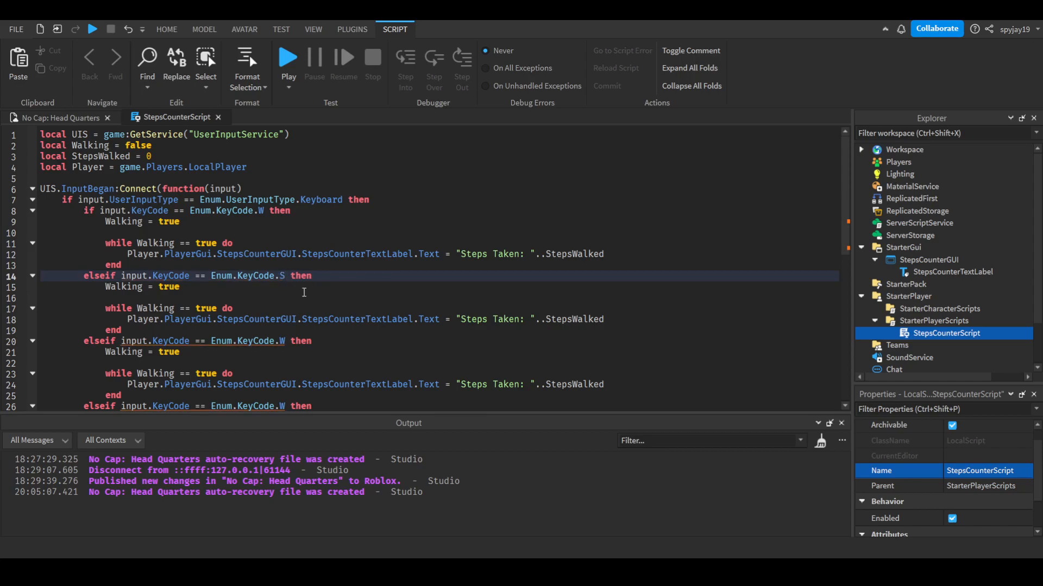
scroll("down", 3)
type("A")
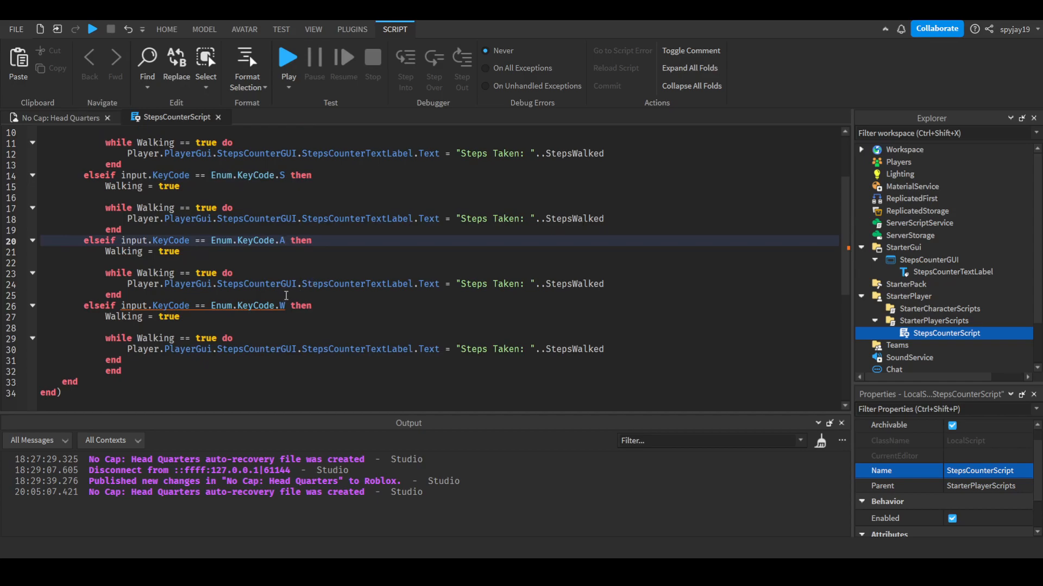
type("D")
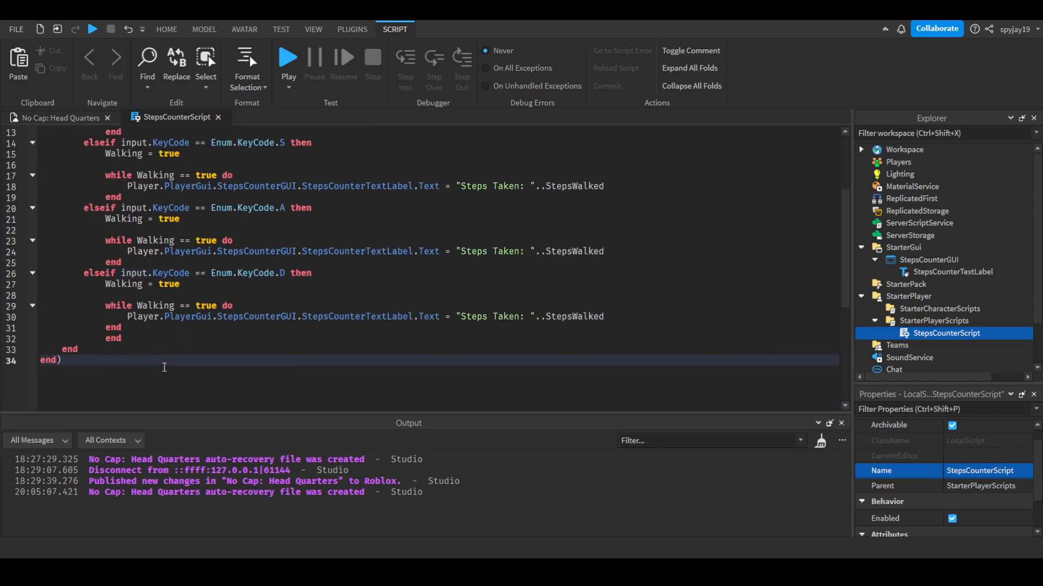
left_click_drag(70, 226, 50, 360)
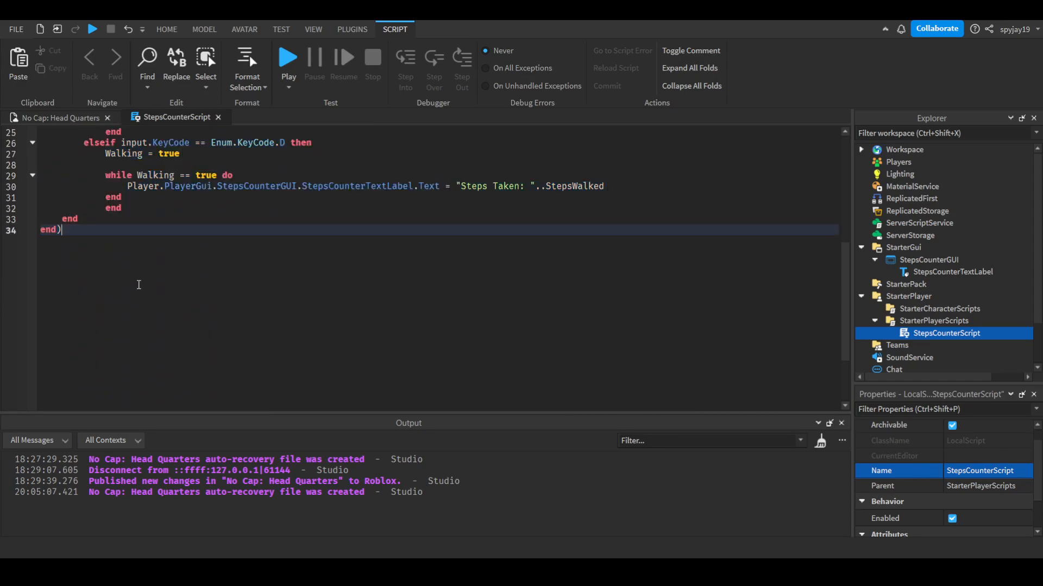
Add a UIS.InputEnded handler setting Walking = false when W, S, A or D is released.
scroll("down", 3)
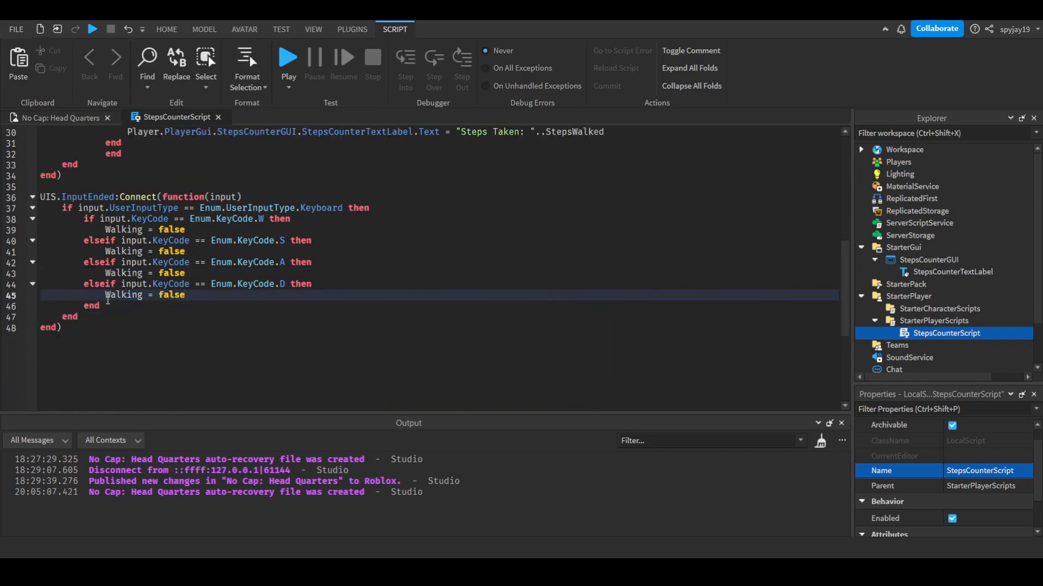
scroll("up", 3)
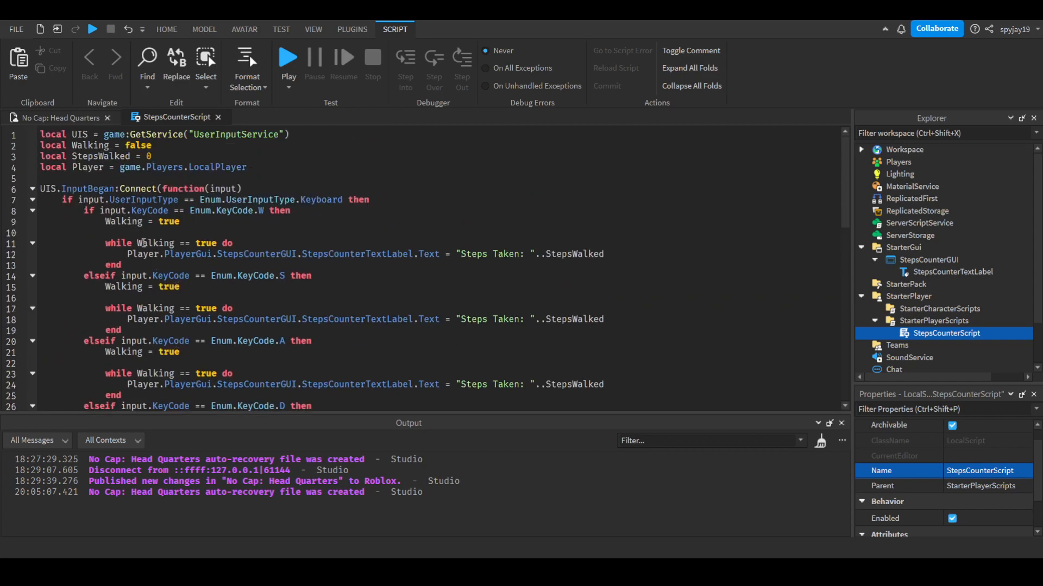
mouse_move(236, 235)
type("wait()")
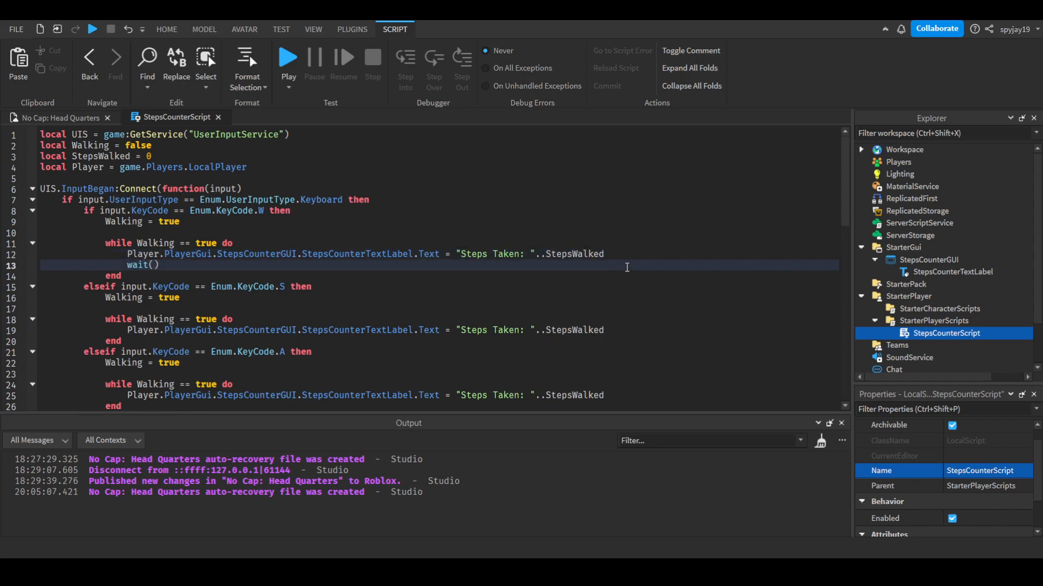
Copy wait() into each walking loop after the label update.
double_click(137, 265)
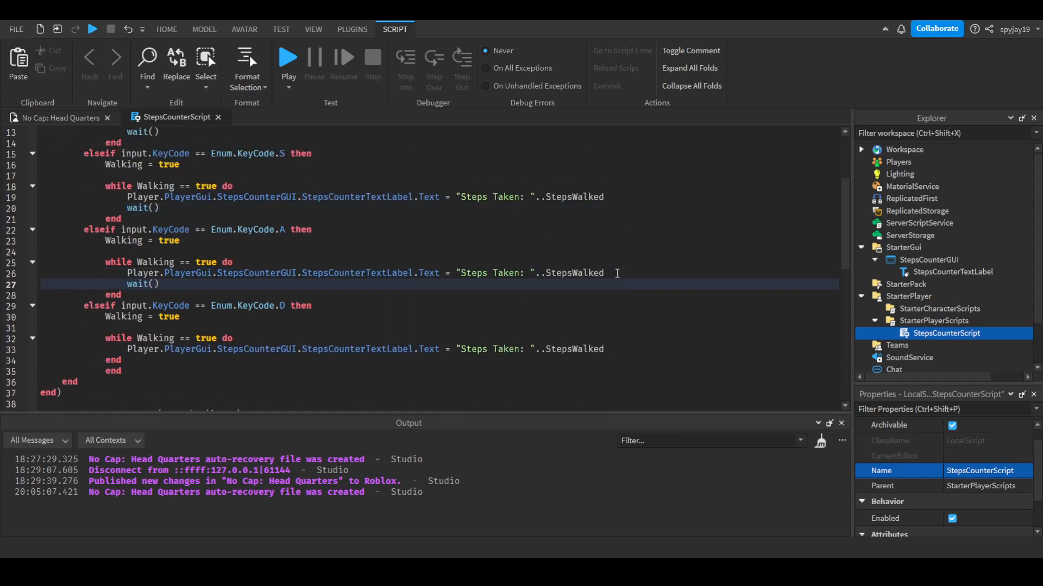
double_click(573, 350)
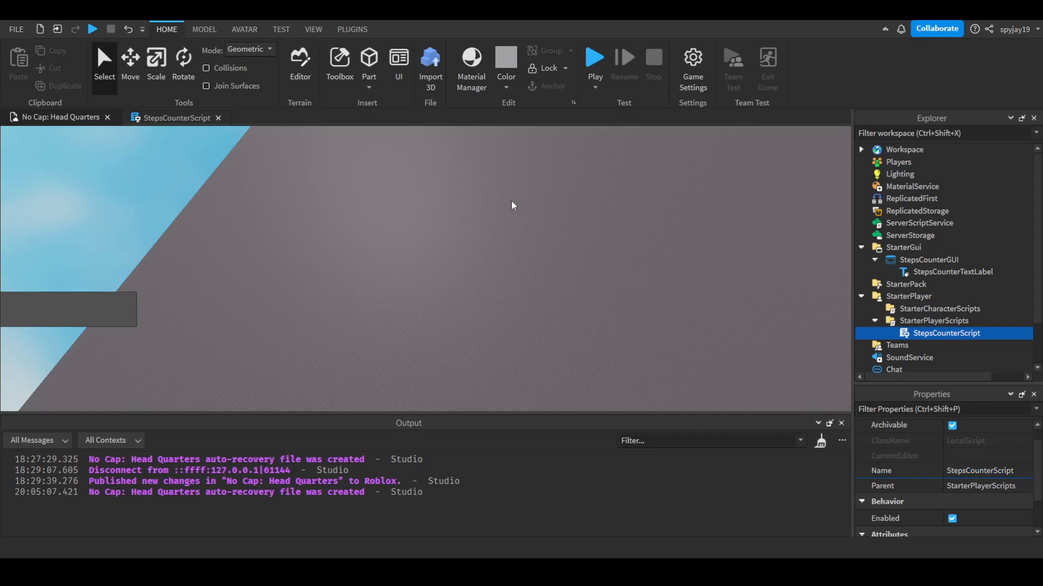
Play-test the place, see the Steps Taken label show a decimal, and return to StepsCounterScript.
left_click(595, 56)
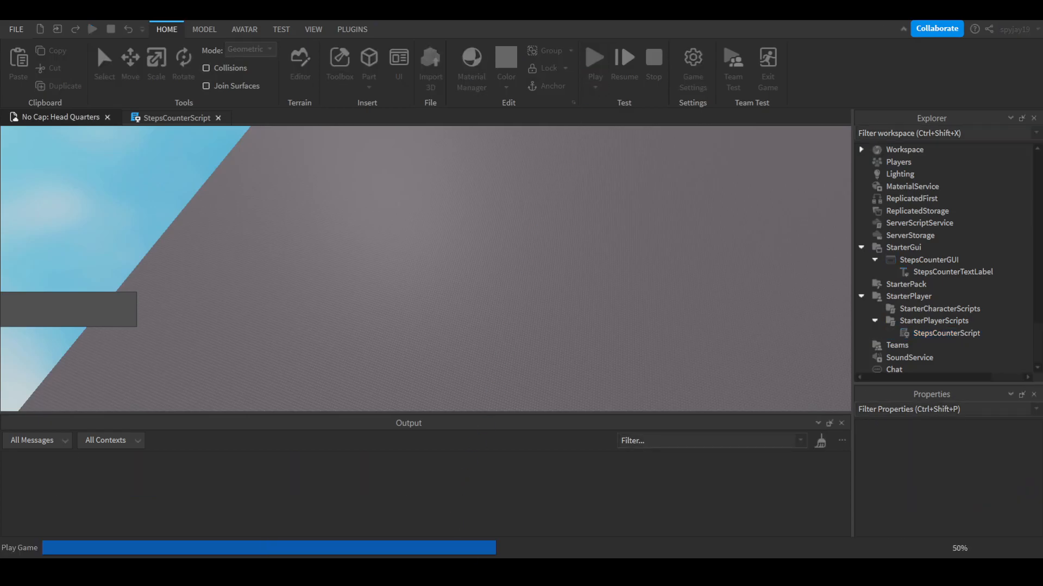
left_click(596, 57)
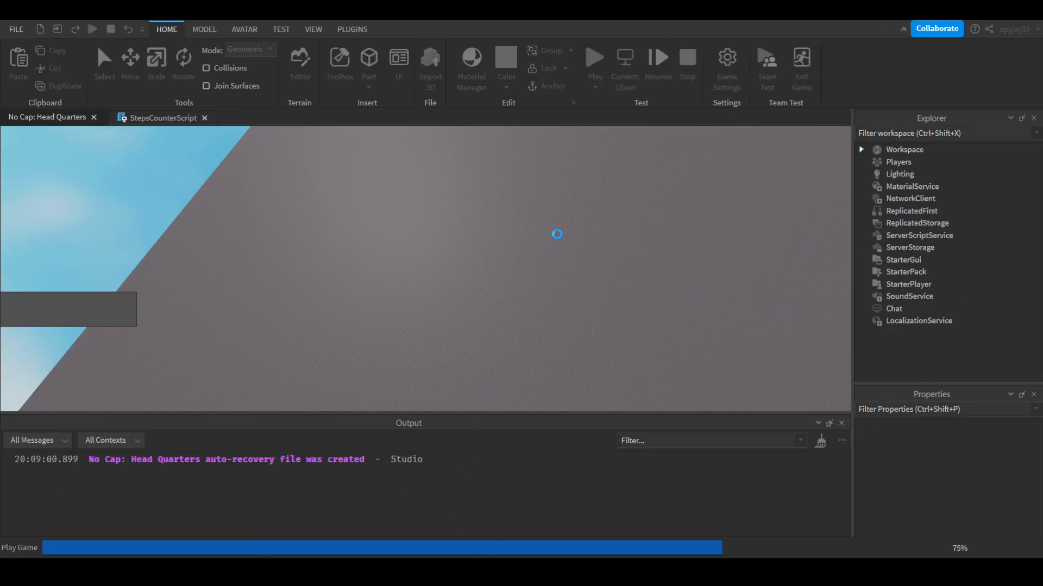
left_click(594, 56)
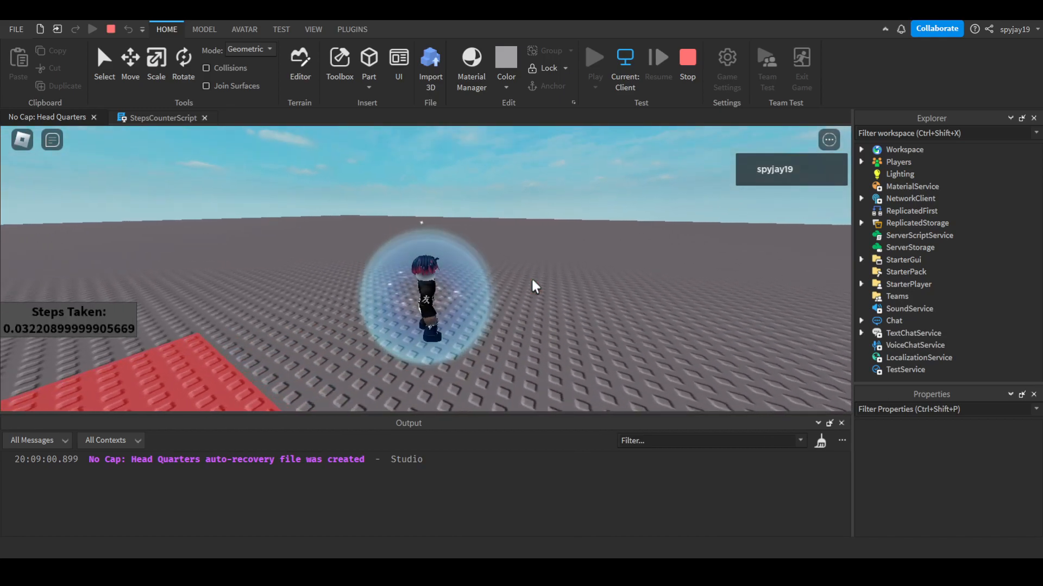
left_click(164, 118)
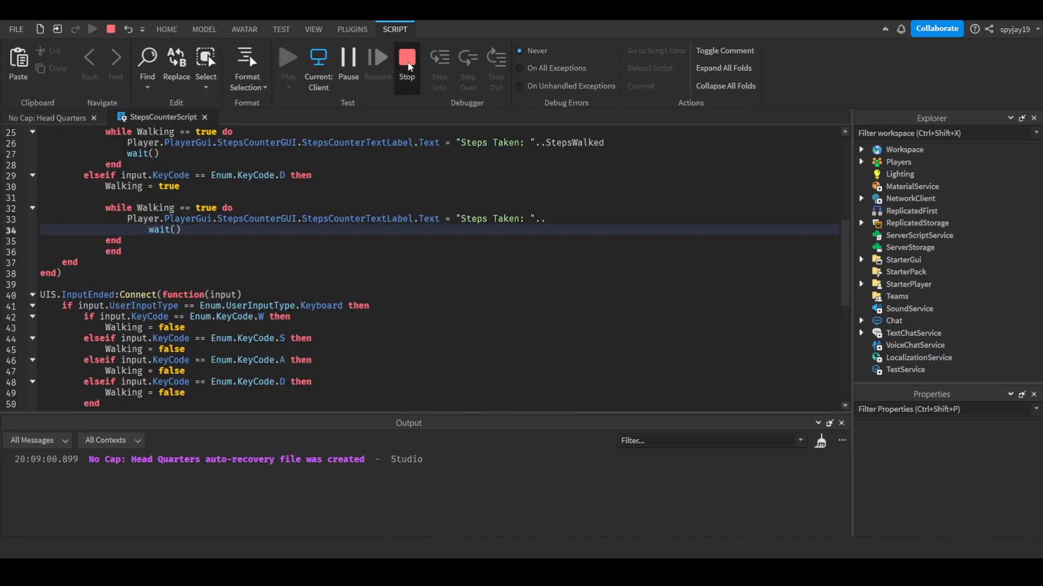
Stop the test and add 'StepsWalked = StepsWalked + 1' inside each WASD walking loop.
left_click(407, 60)
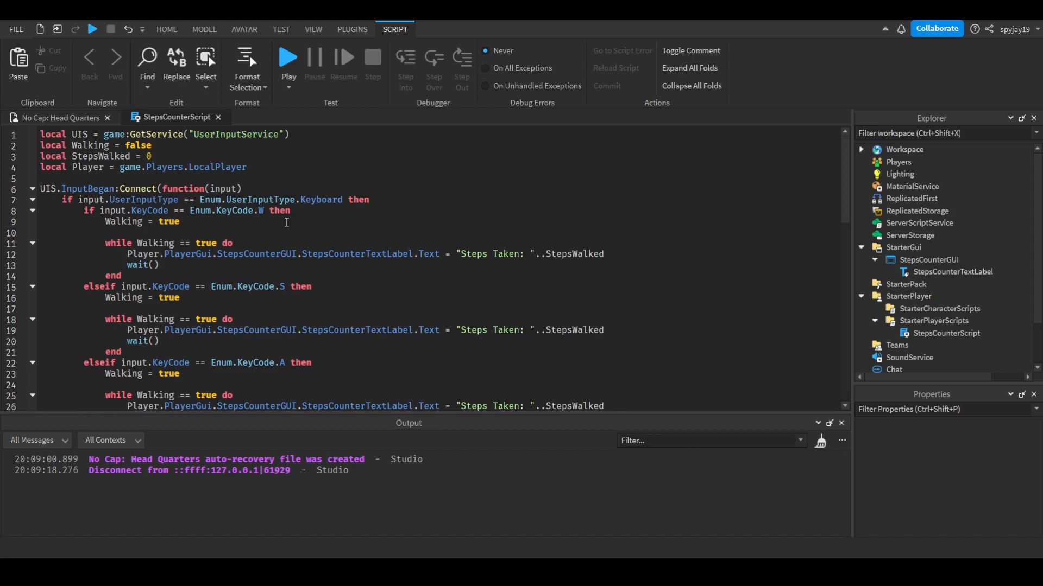
mouse_move(246, 250)
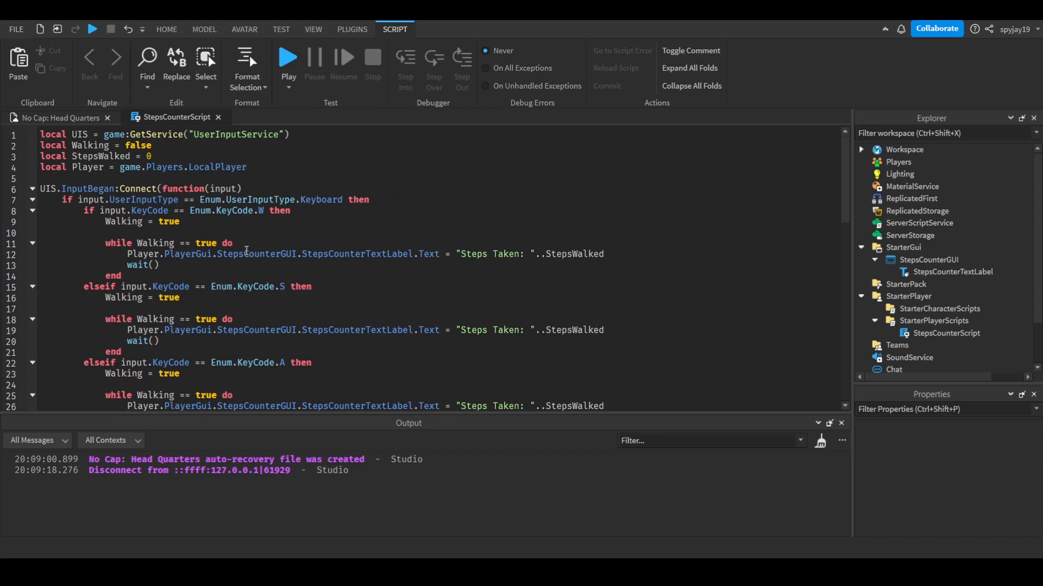
left_click(234, 242)
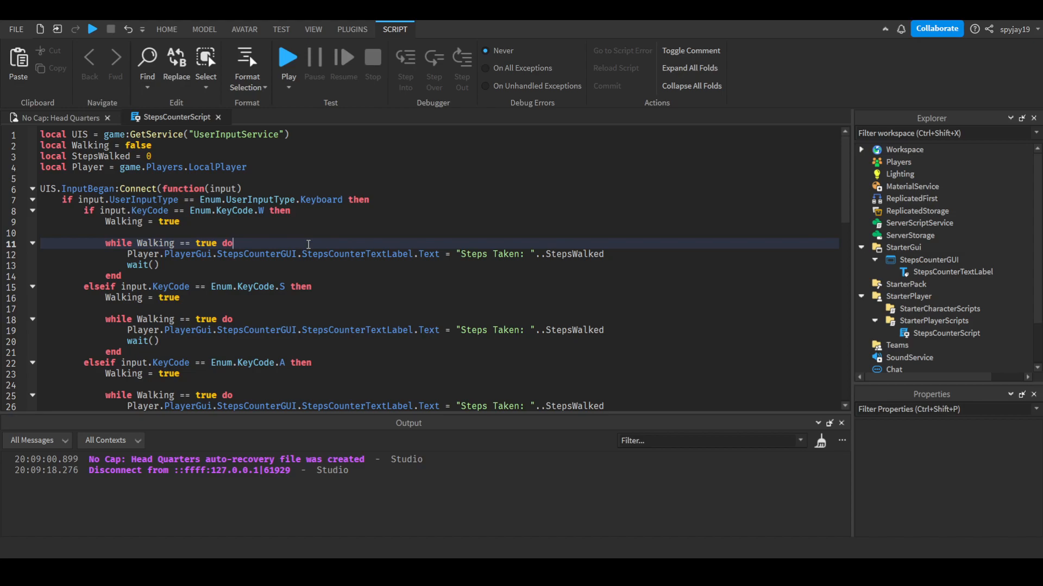
key("Enter")
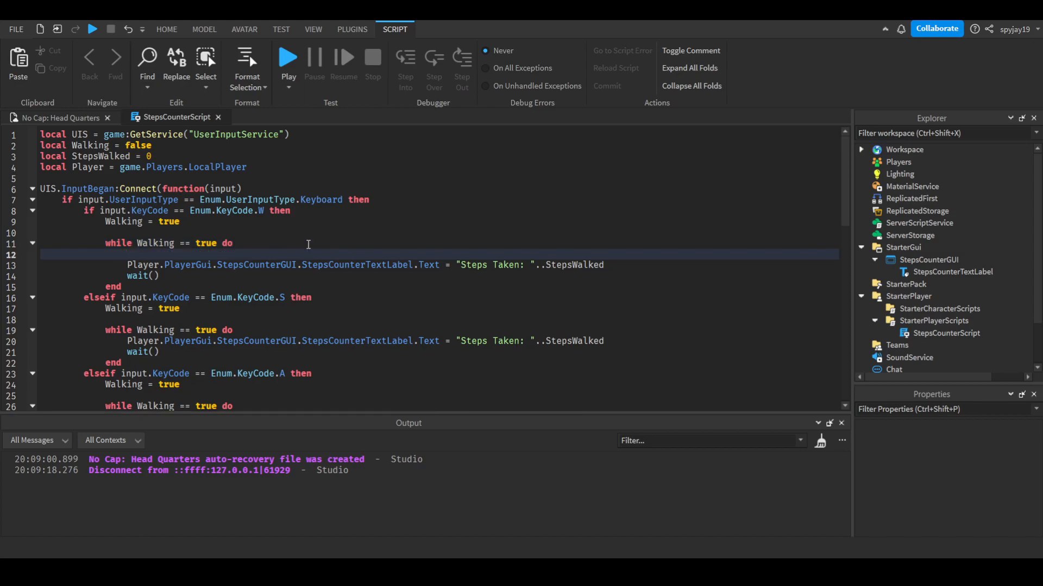
type("a")
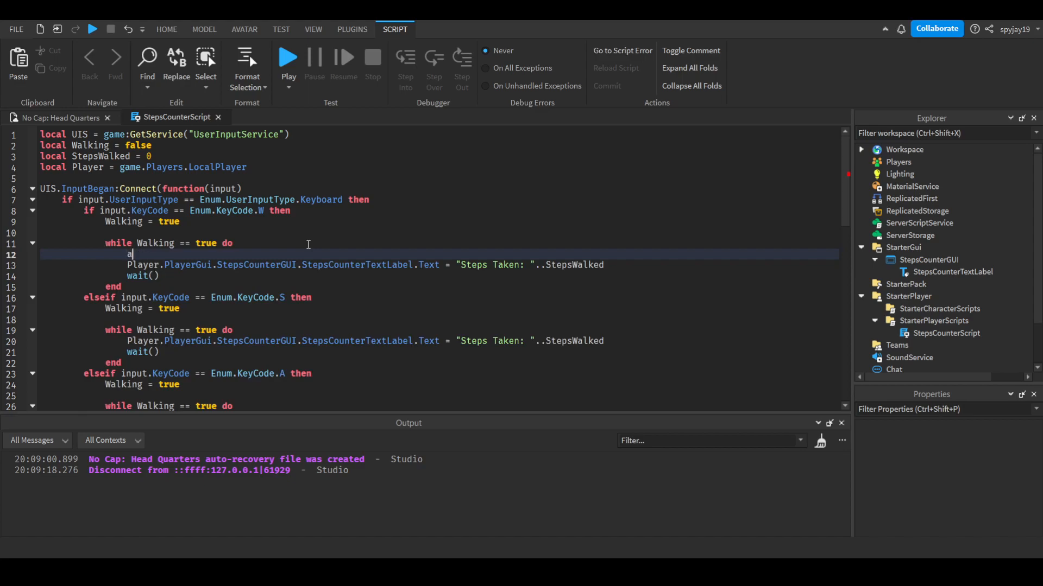
type("StepsWalked")
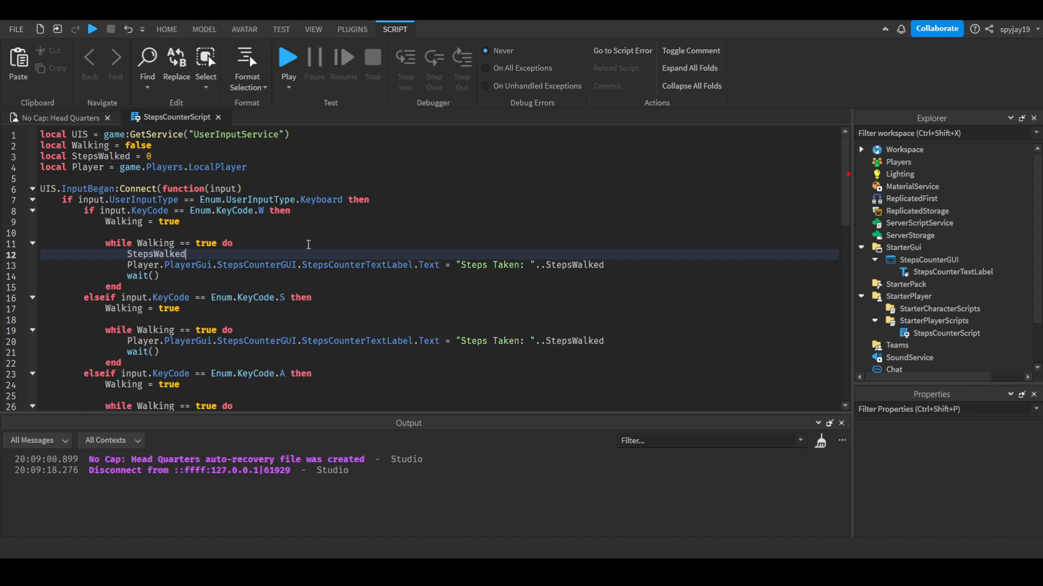
type("= StepsWalked")
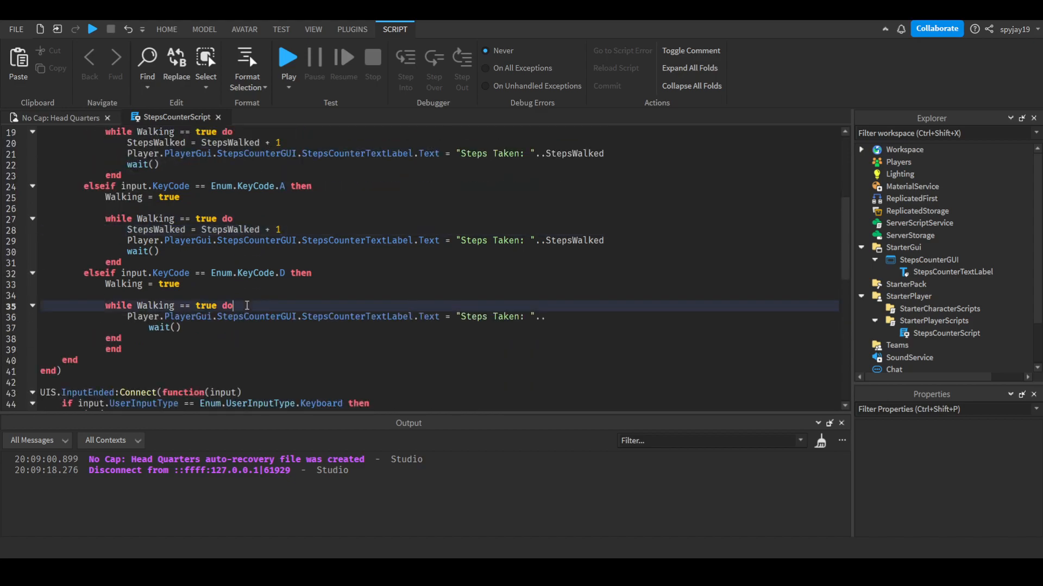
type("StepsWalked = StepsWalked + 1")
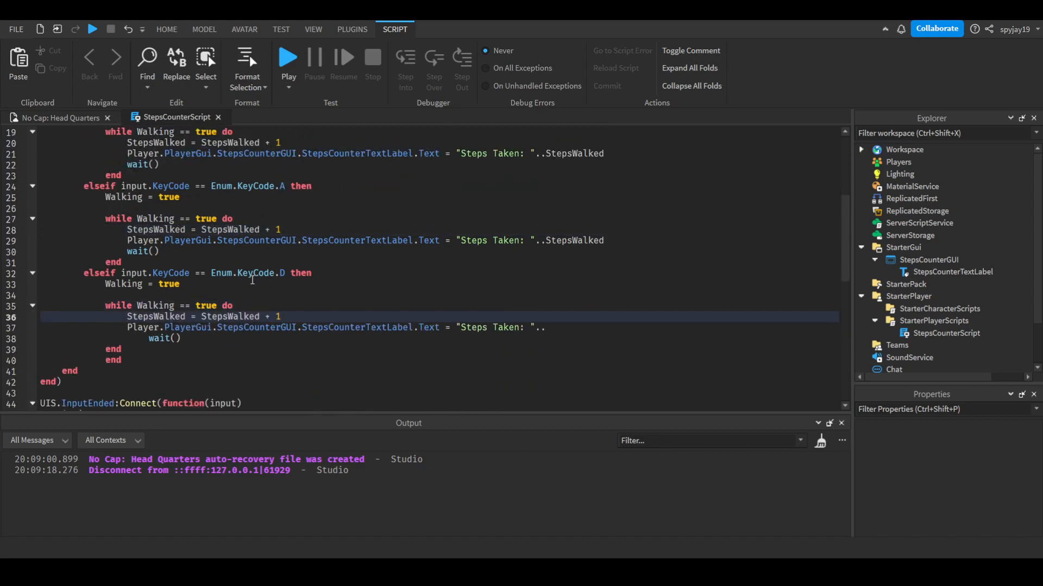
scroll("down", 3)
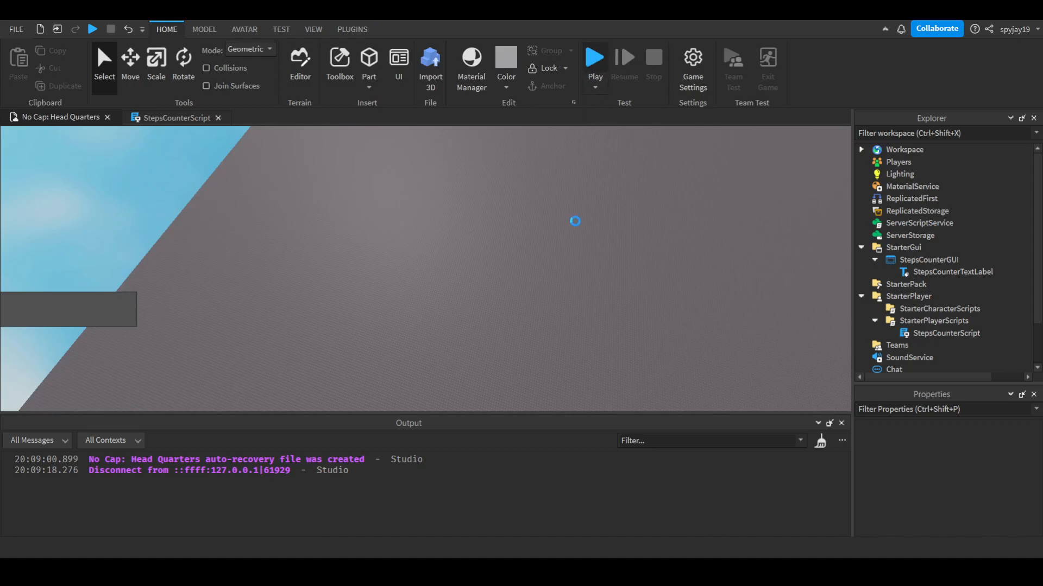
Run a play test, walk with WASD until Steps Taken reaches 257, then return to StepsCounterScript.
left_click(595, 57)
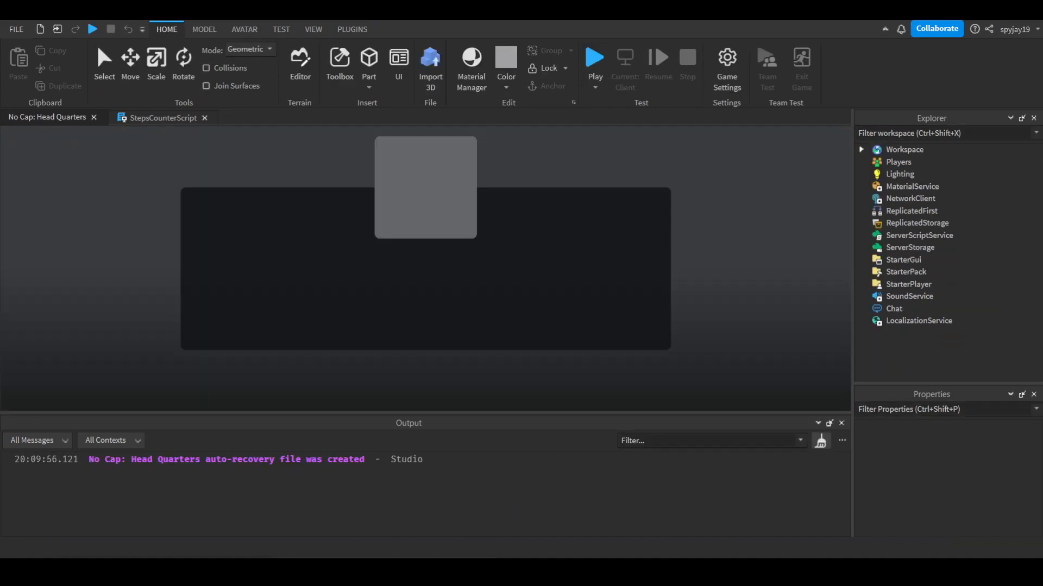
left_click(595, 56)
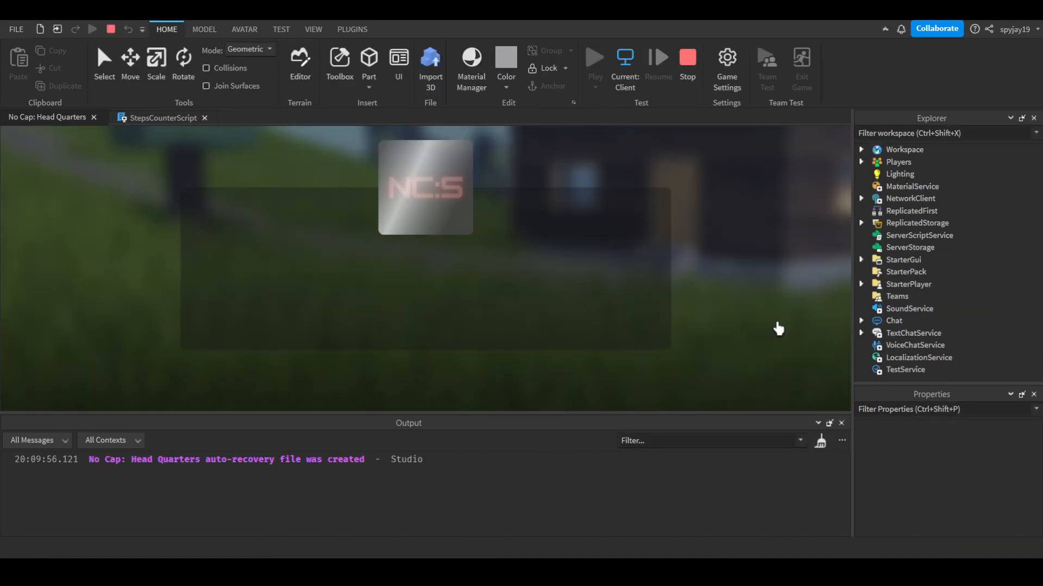
left_click(595, 57)
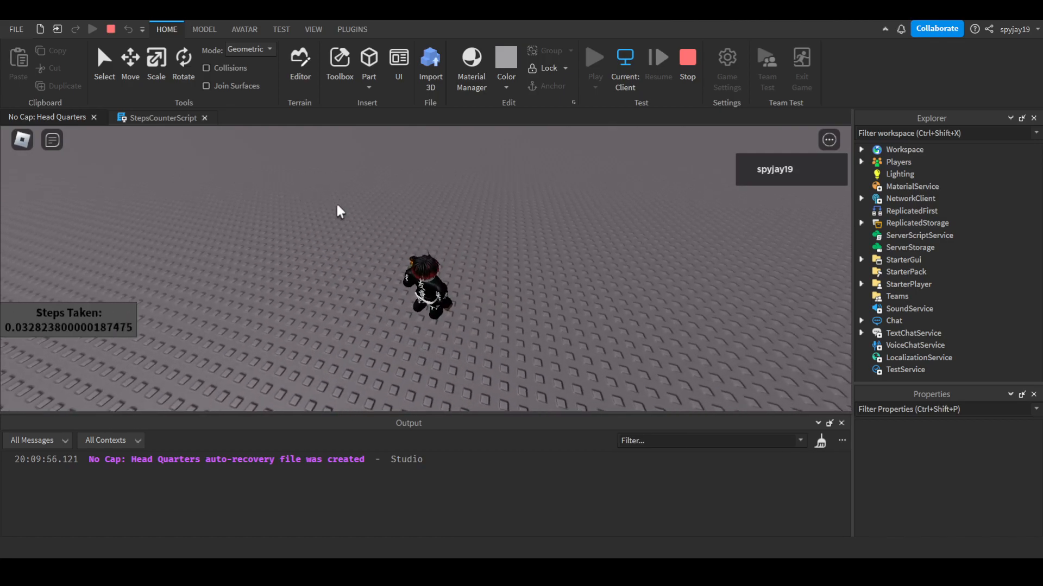
left_click(163, 118)
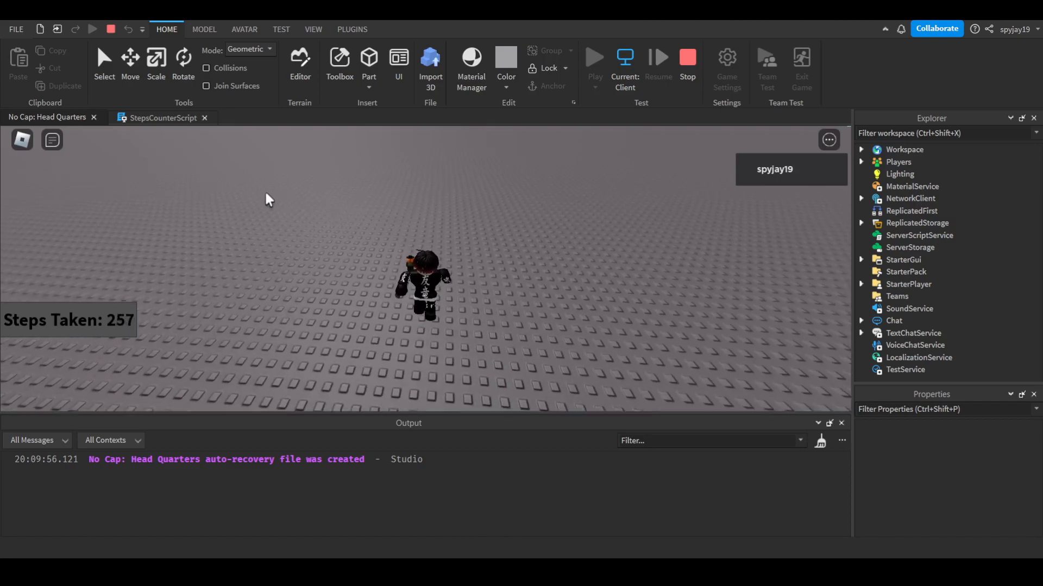
left_click(161, 117)
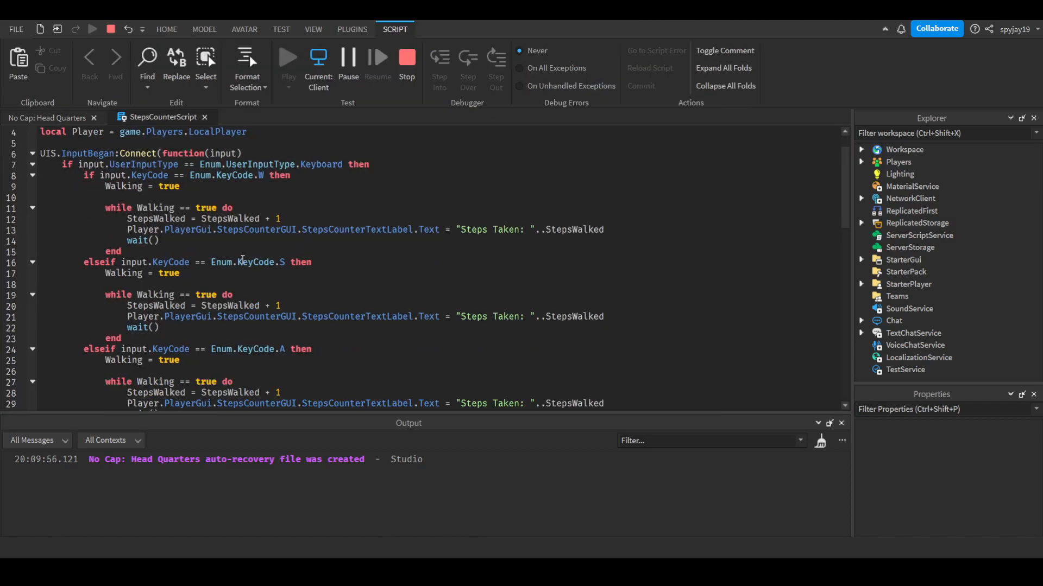
Stop the test and append StepsWalked to the D loop's label line.
scroll("down", 3)
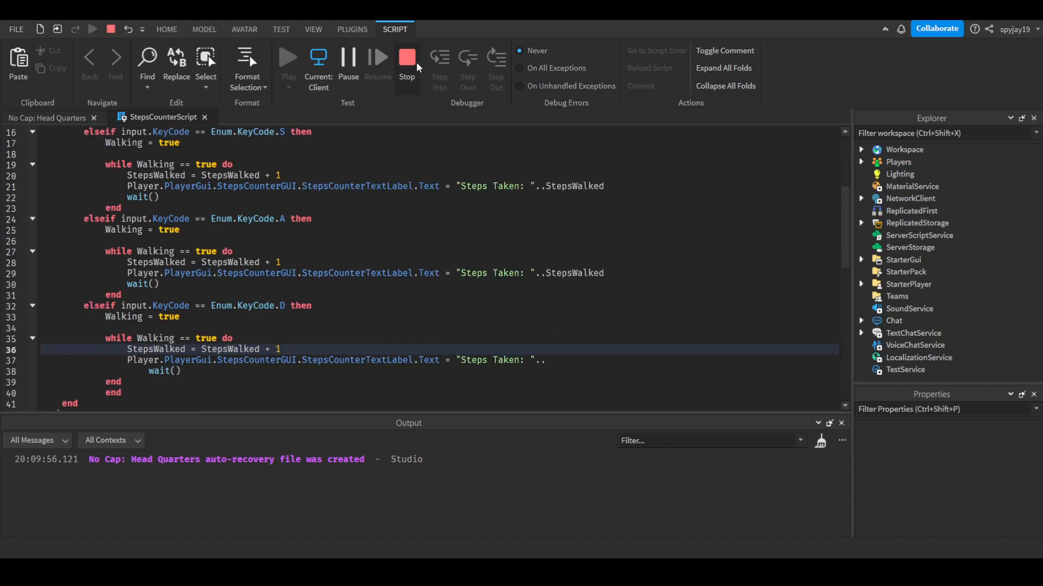
left_click(407, 57)
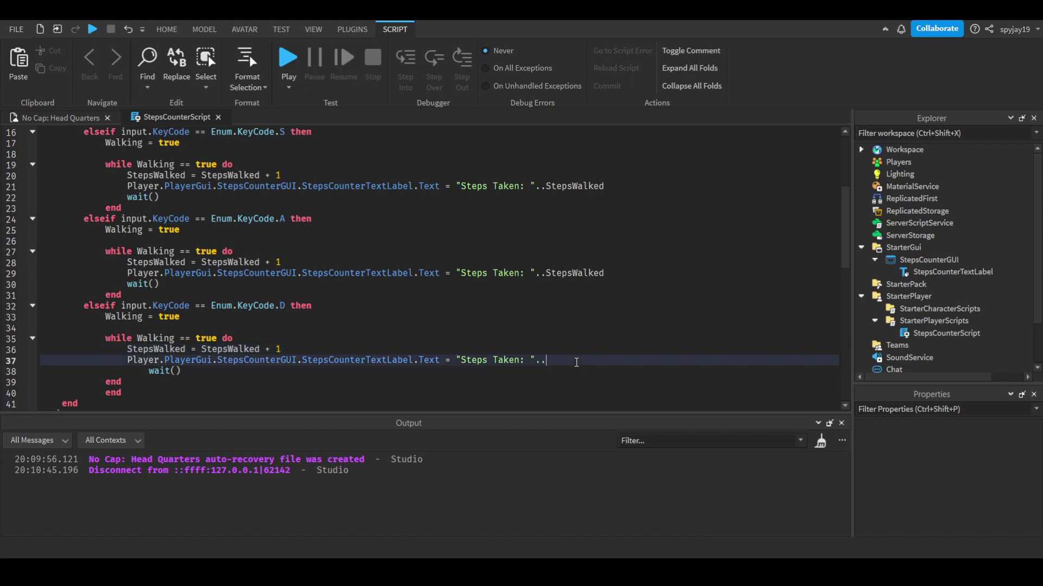
type("StepsWalked")
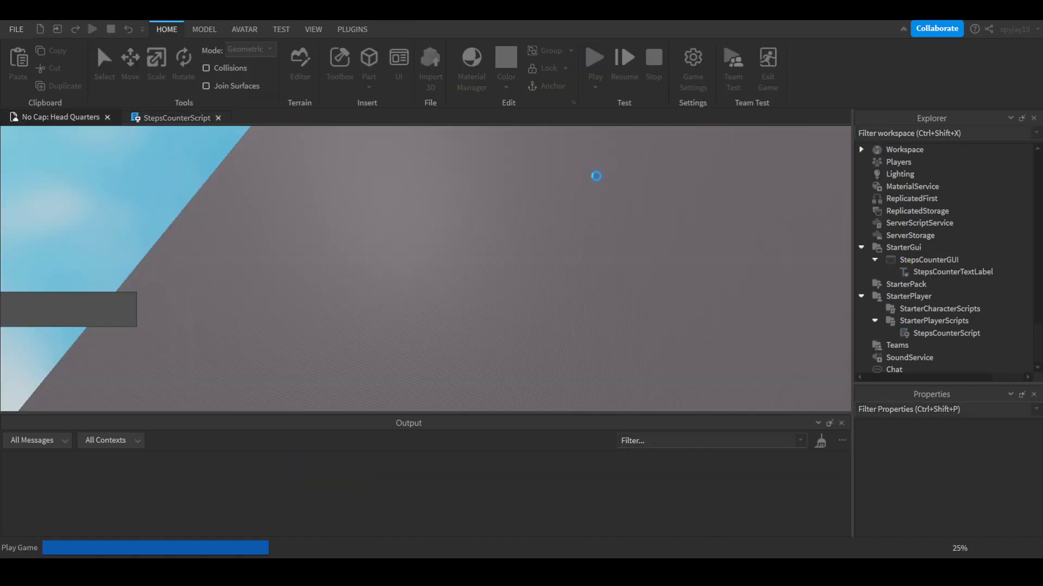
Play-test again, walking until Steps Taken reaches 243, then stop the test.
left_click(595, 57)
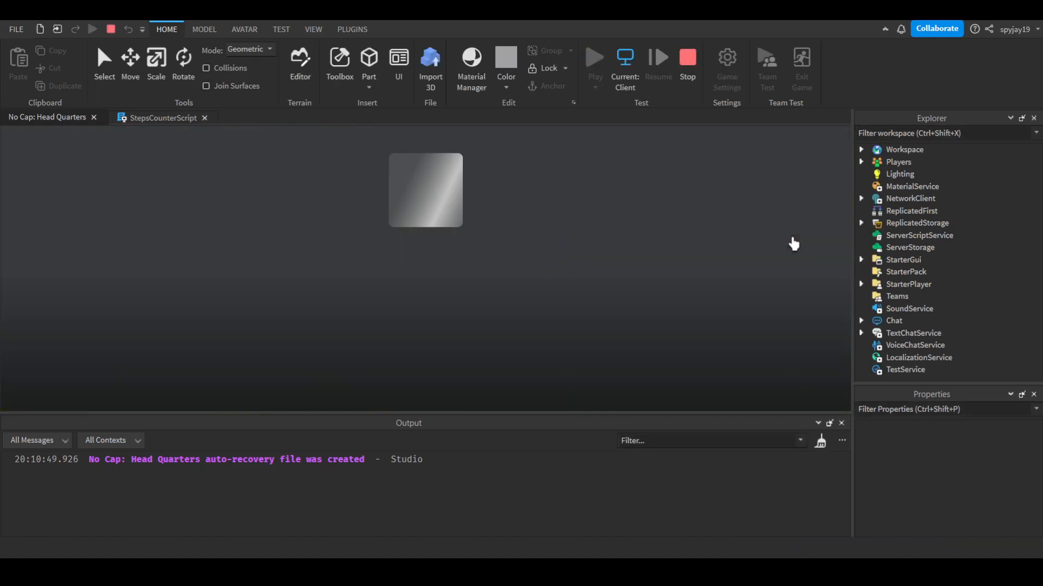
left_click(595, 55)
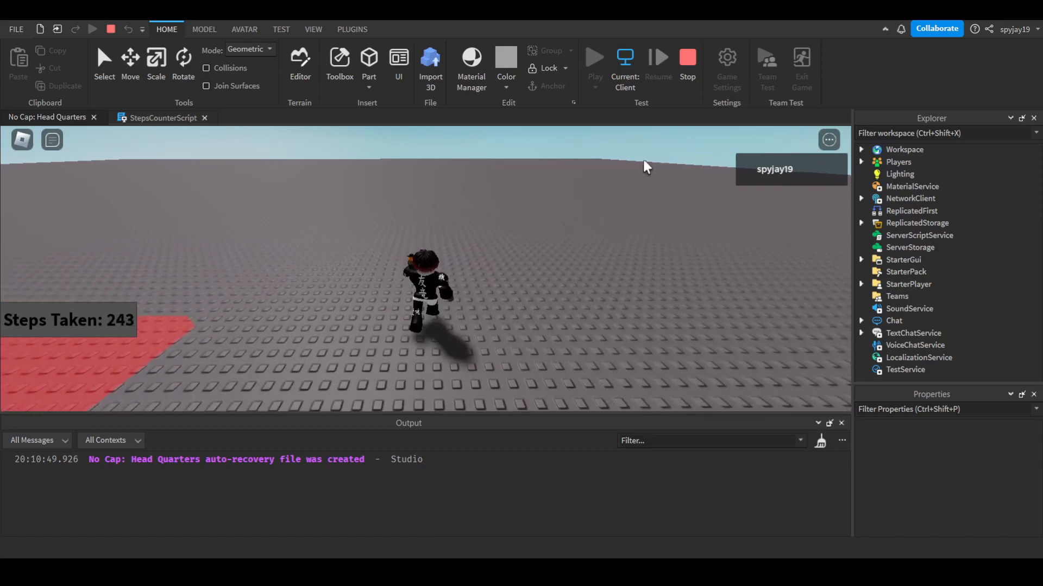
left_click(687, 57)
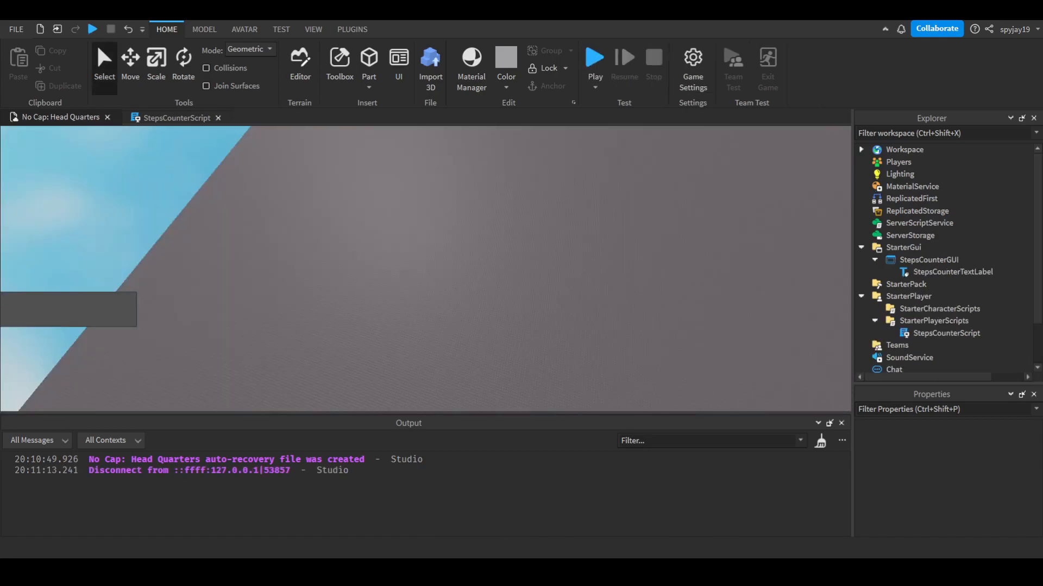